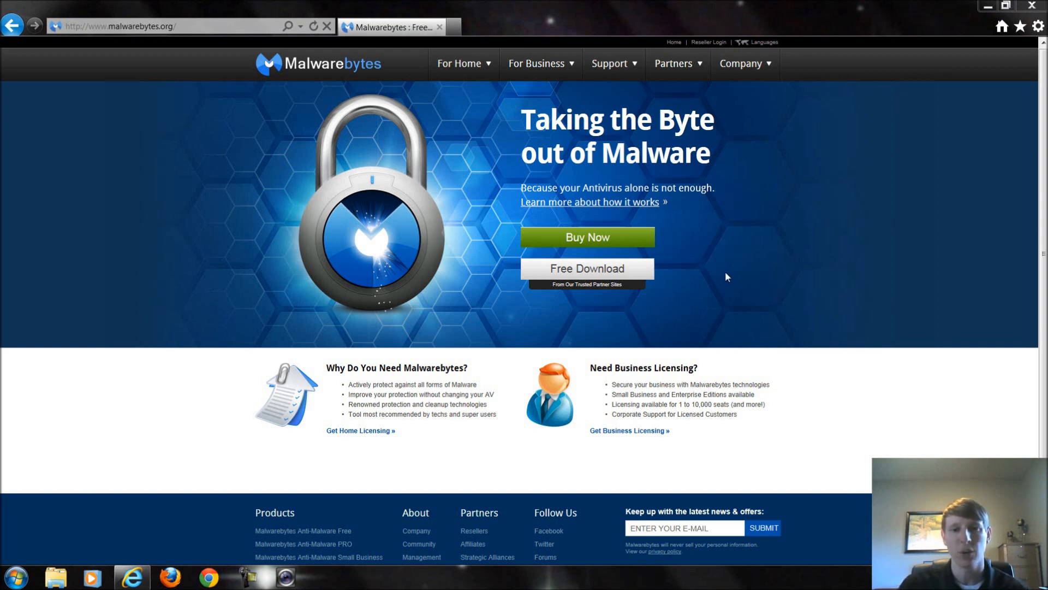
mouse_move(664, 274)
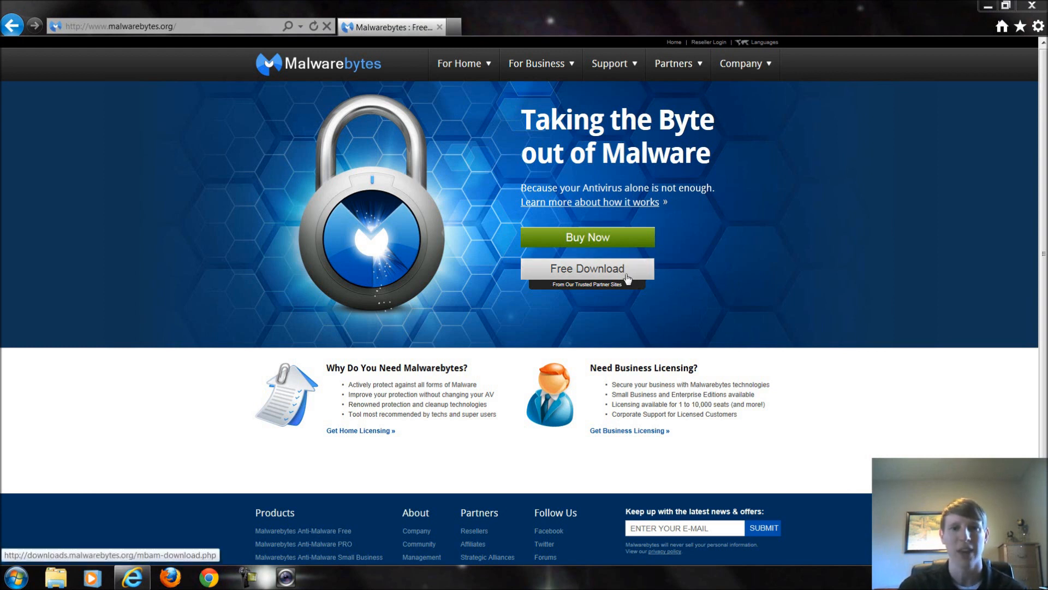
mouse_move(539, 310)
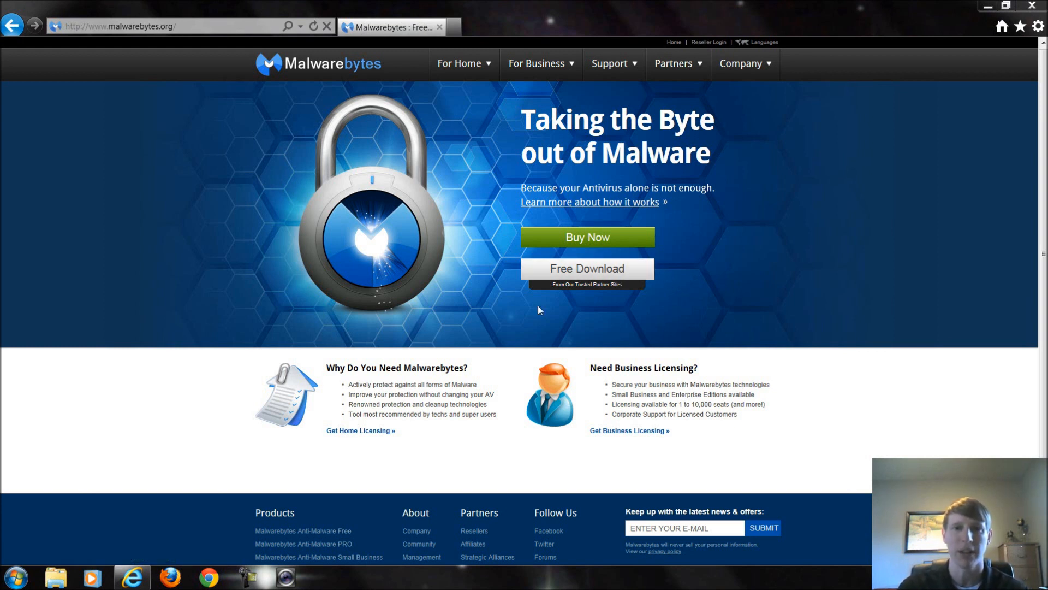
mouse_move(563, 275)
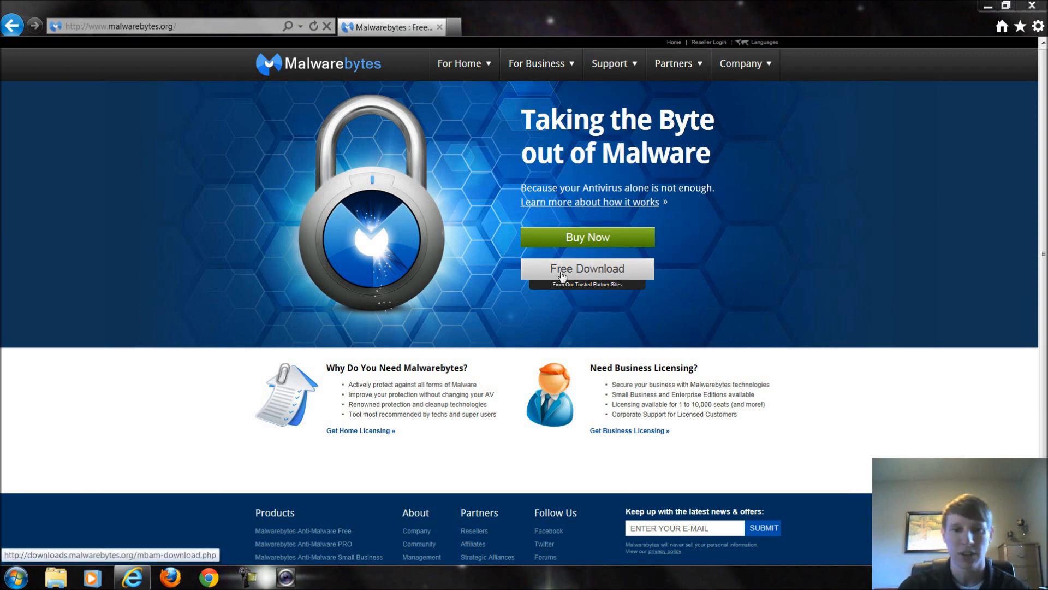
- Follow the Free Download button on malwarebytes.org to the CNET download page
click(588, 268)
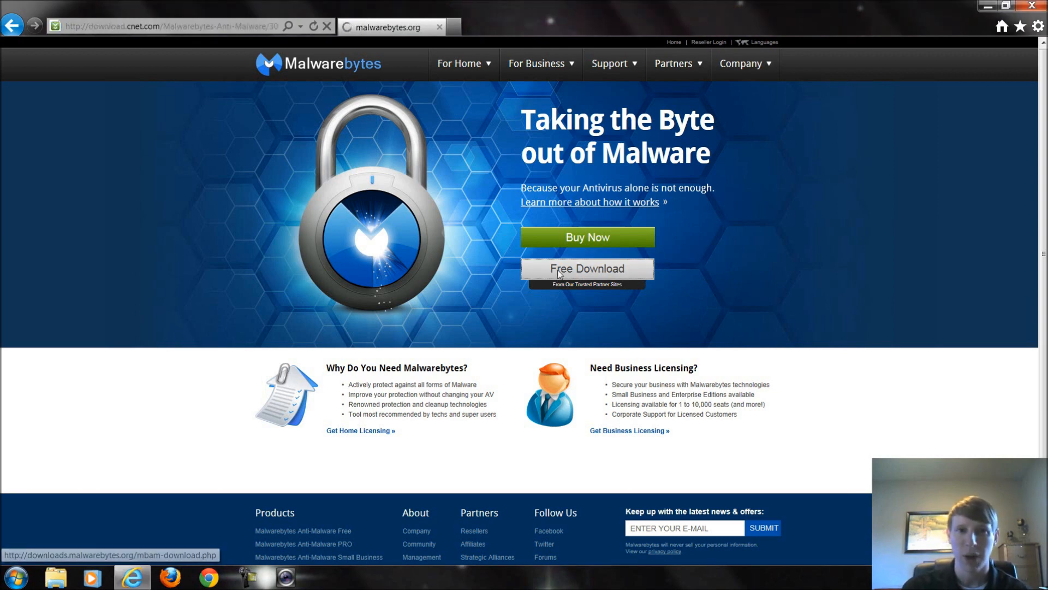
- Download and save mbam-setup-1.70.0.1100.exe from CNET, dismissing the pop-up
click(587, 269)
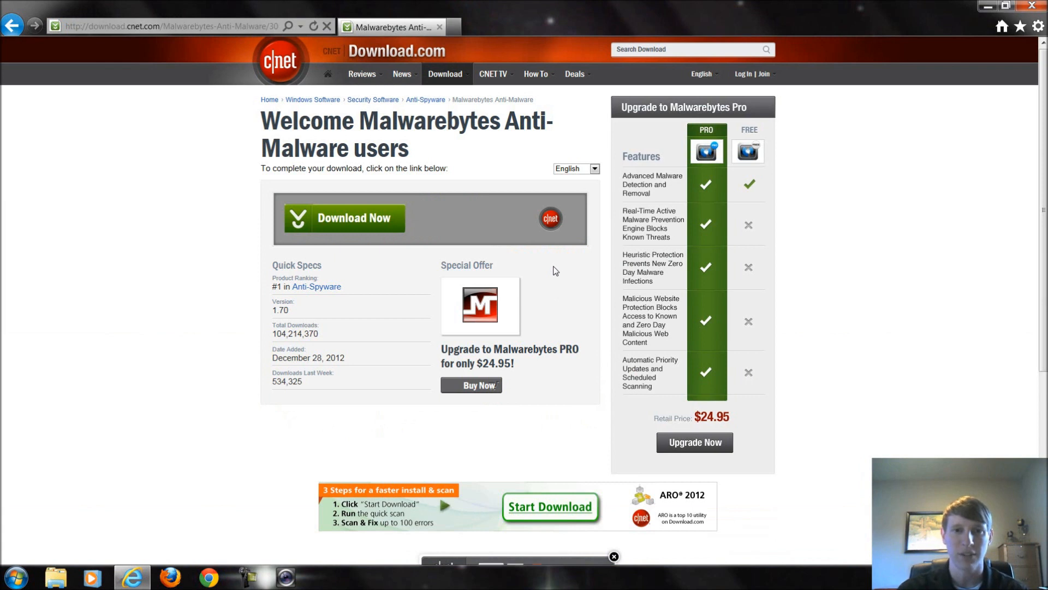
mouse_move(372, 229)
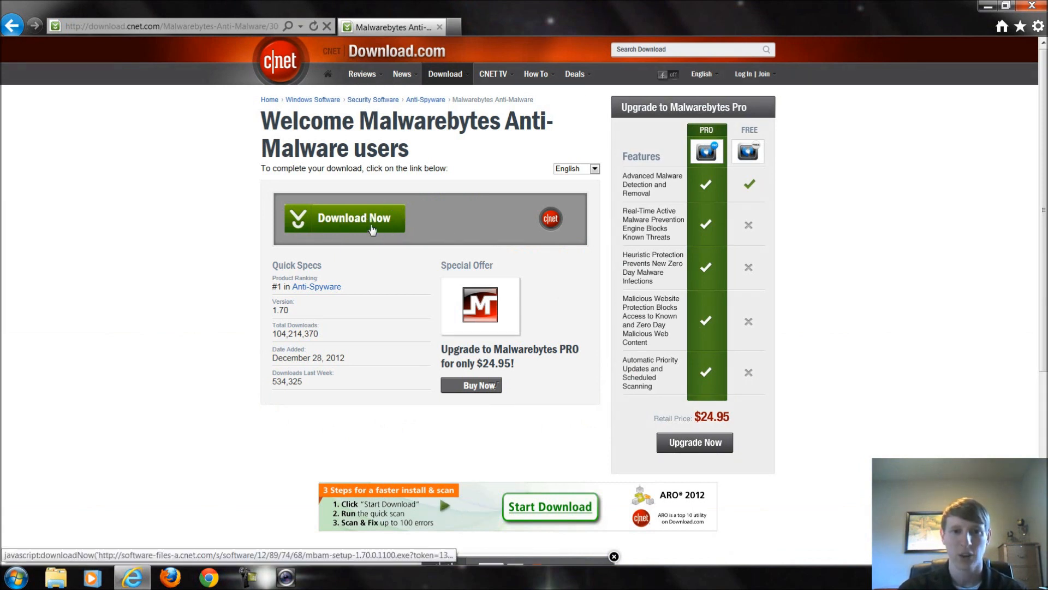
mouse_move(330, 222)
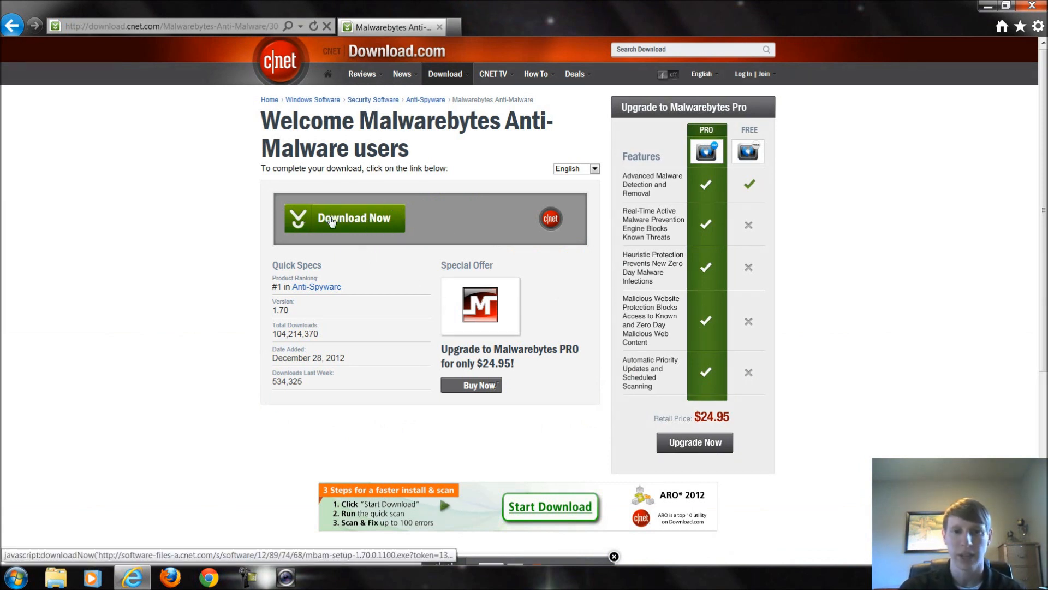
click(346, 218)
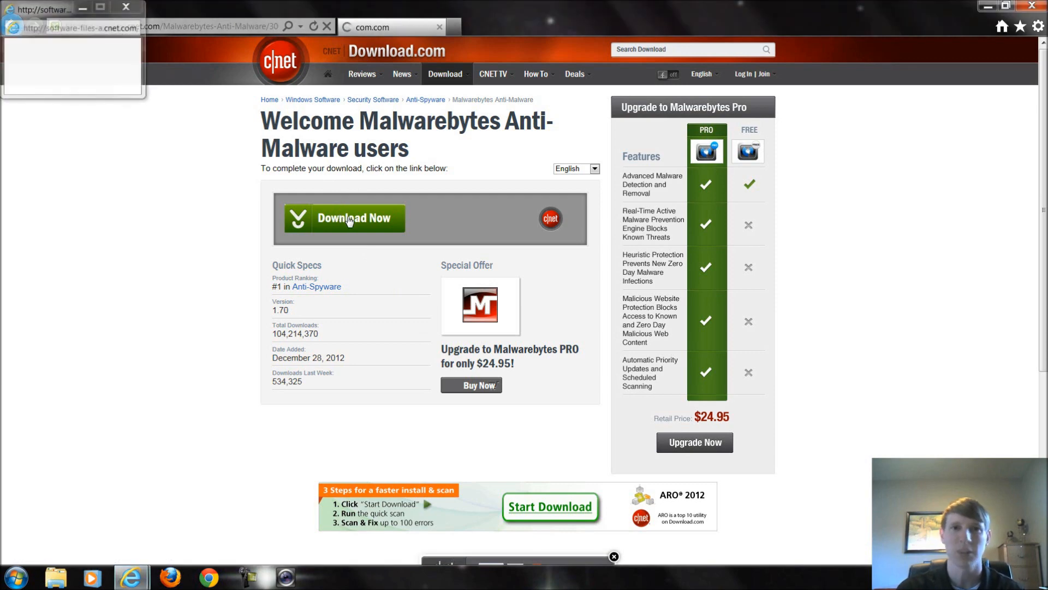
click(350, 217)
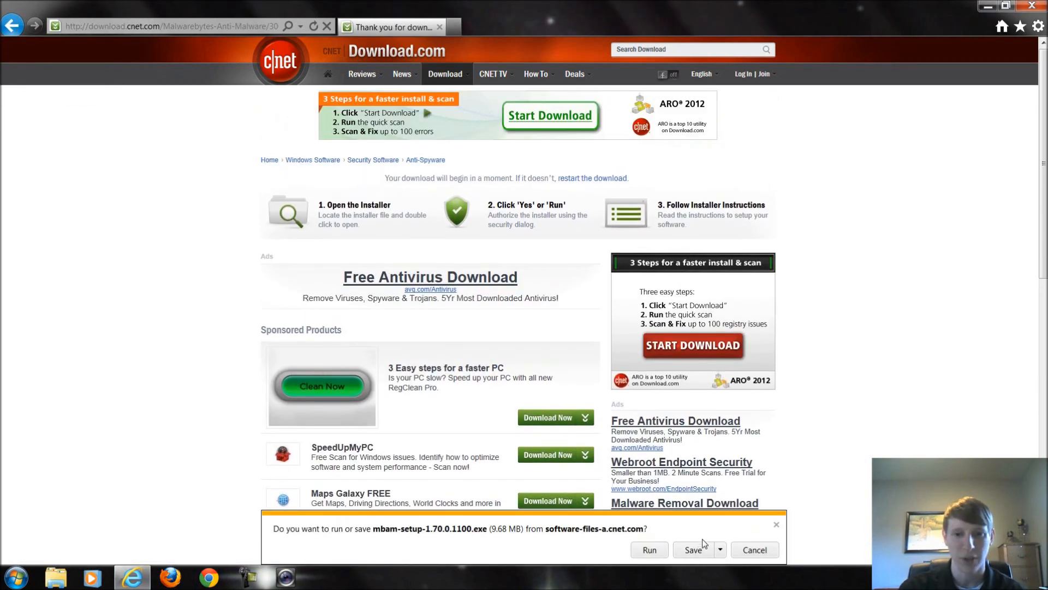
click(647, 549)
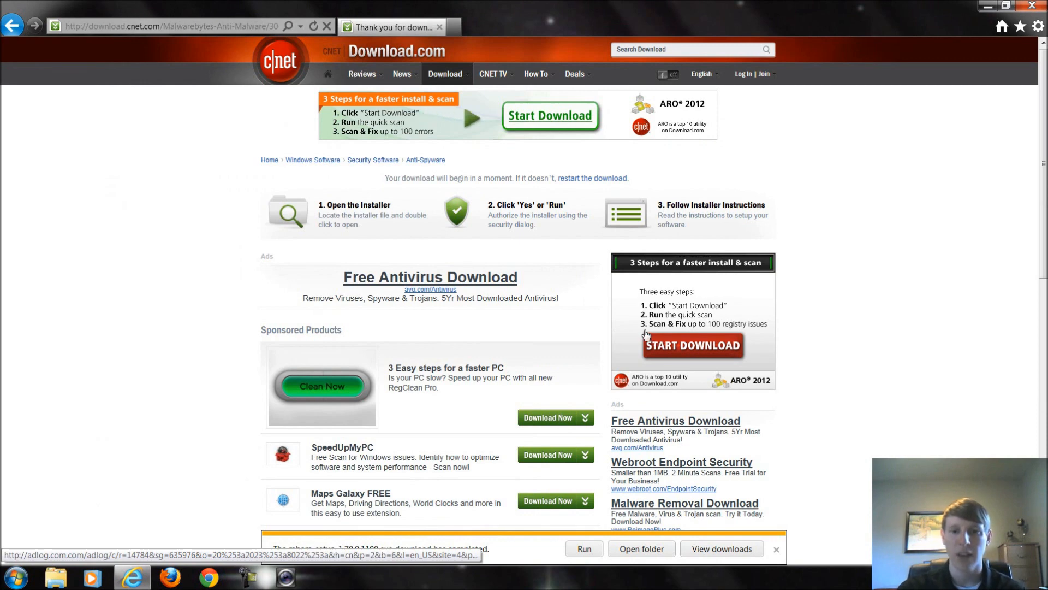
- Run mbam-setup from Internet Explorer's View Downloads list
click(722, 548)
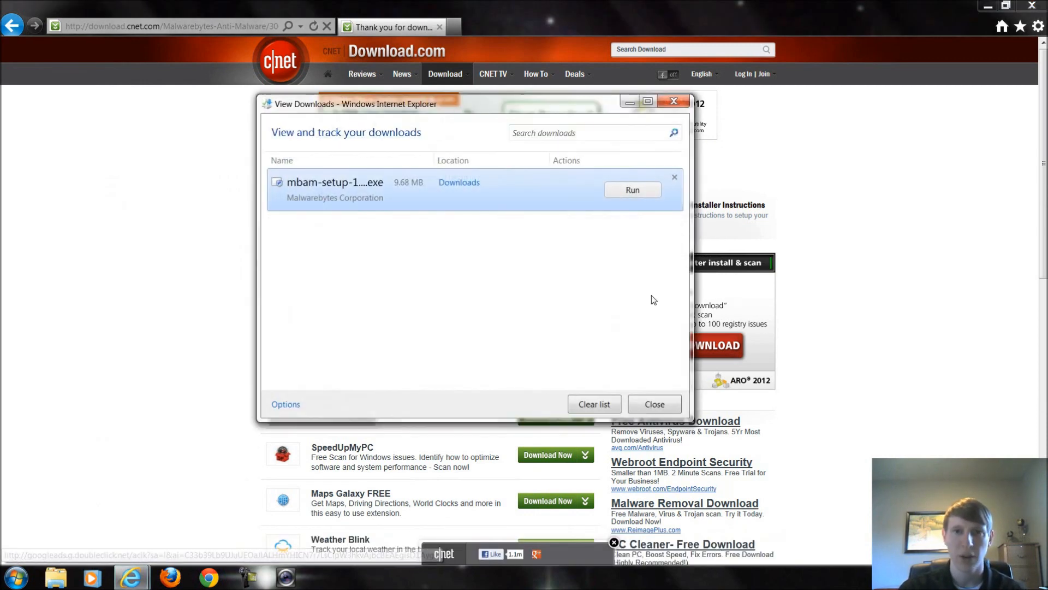
mouse_move(623, 209)
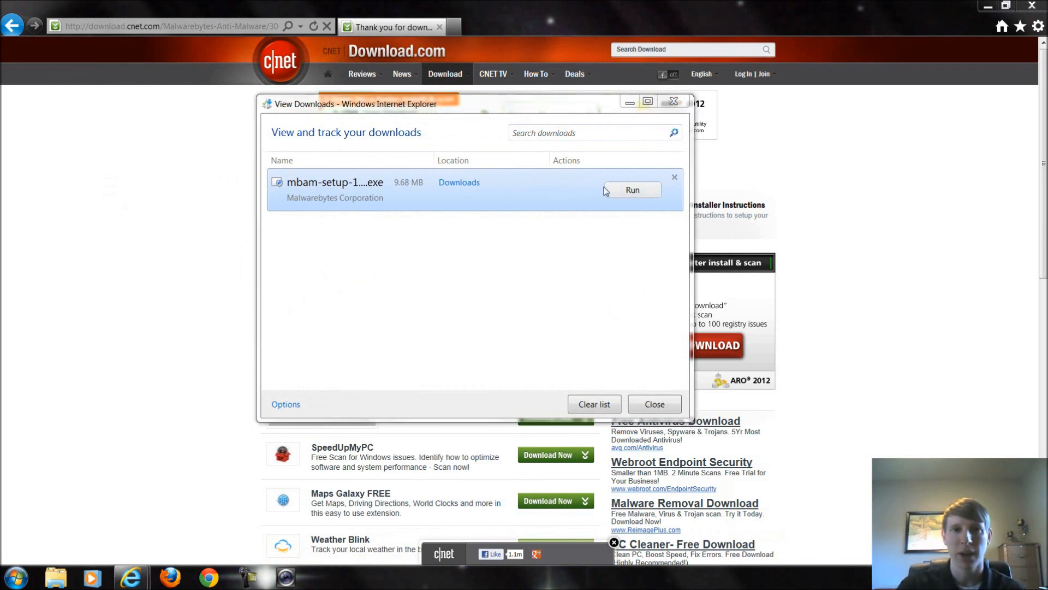
click(632, 190)
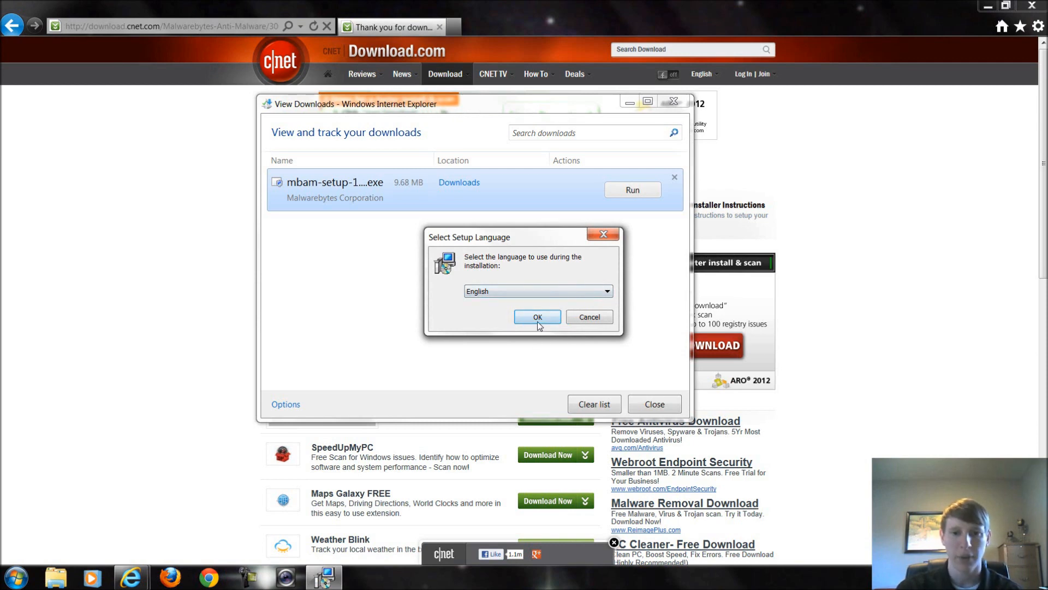
- Install in English with default install and Start Menu folders and a desktop icon
click(538, 317)
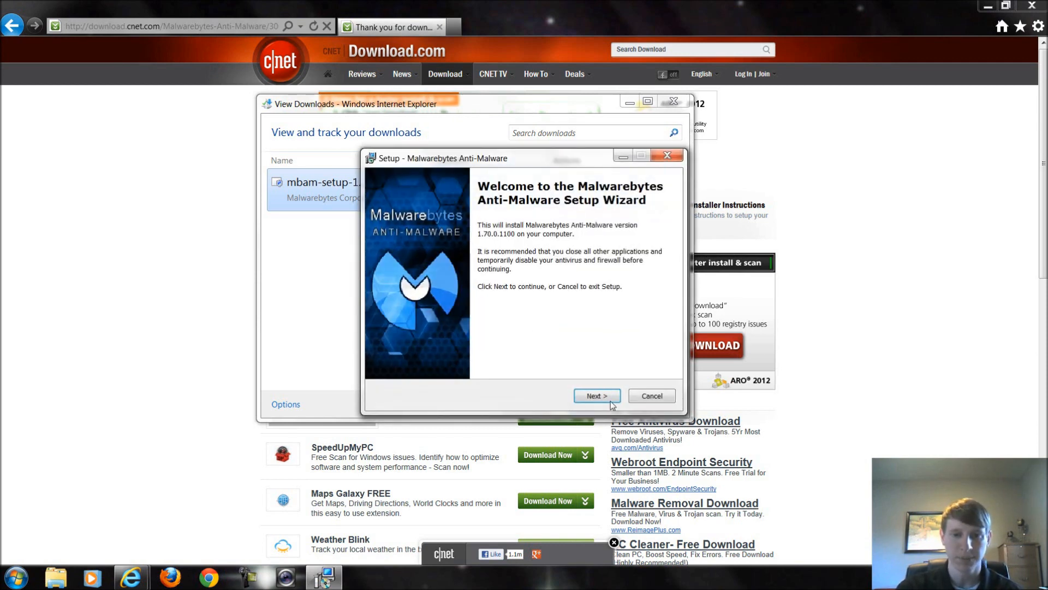
click(597, 395)
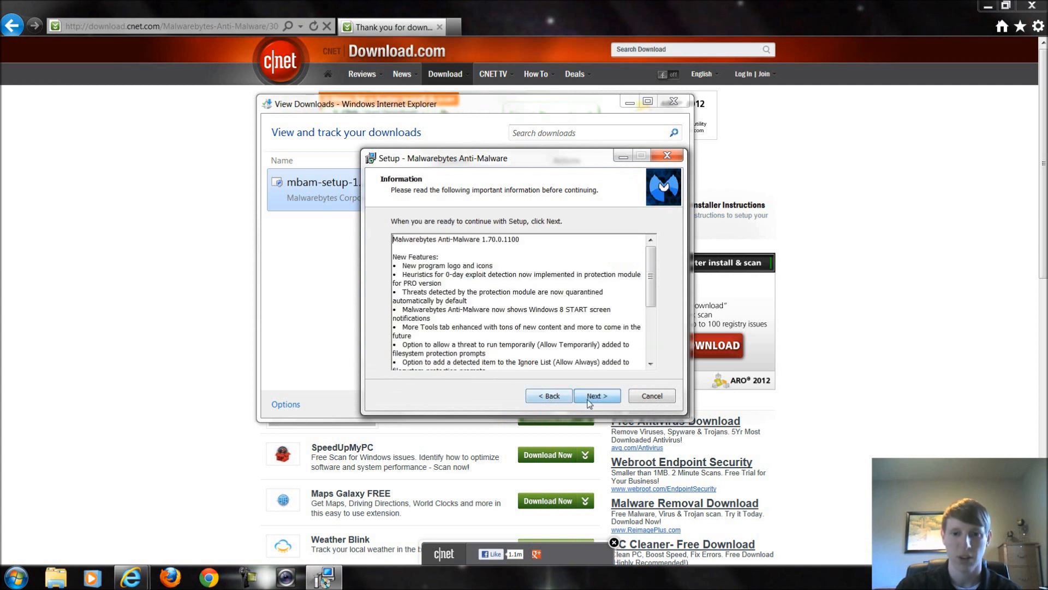
mouse_move(667, 288)
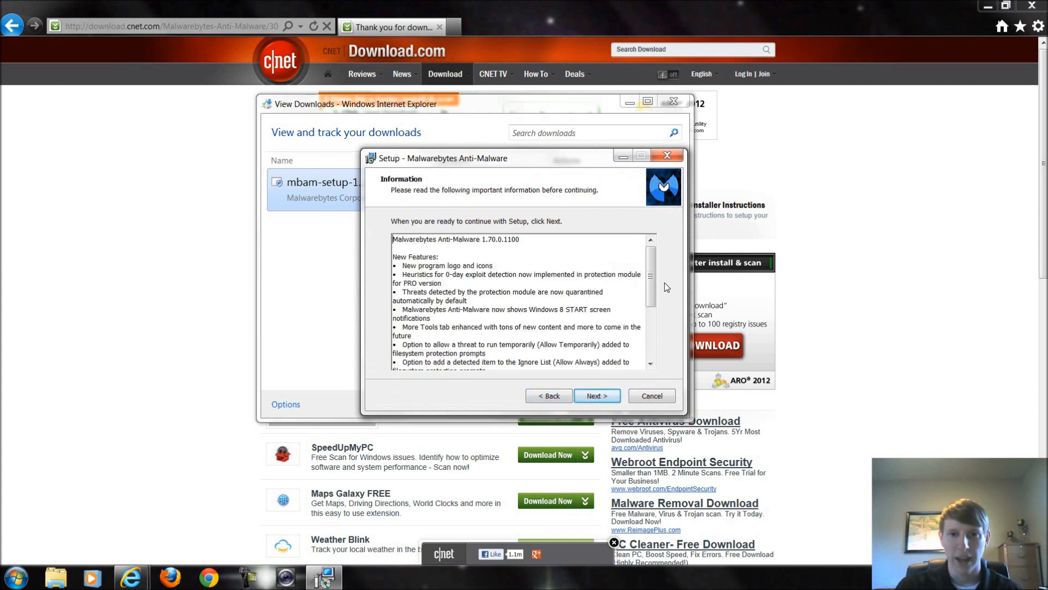
scroll(down, 3)
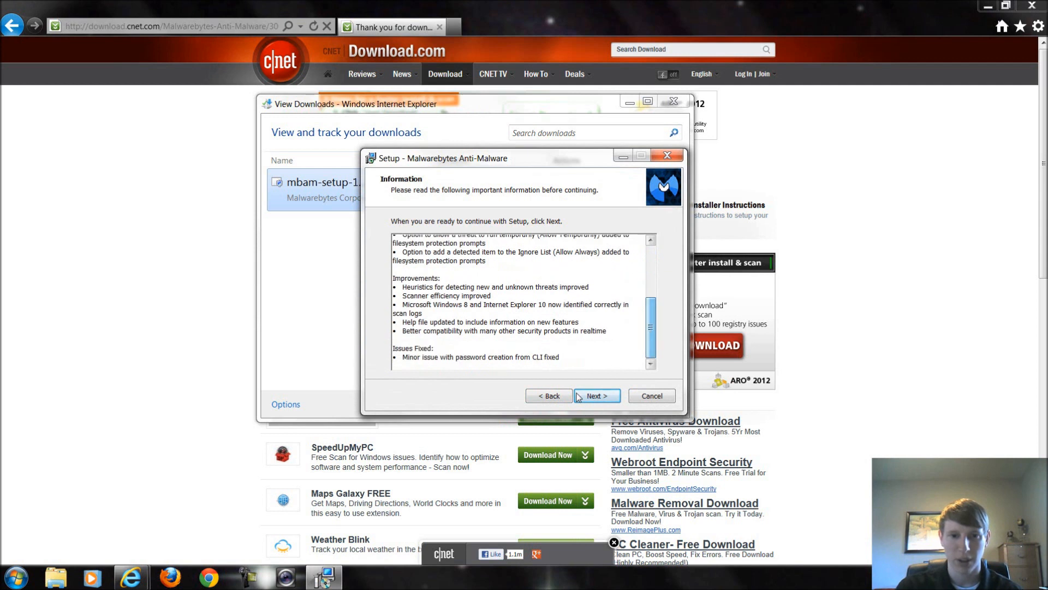
click(597, 395)
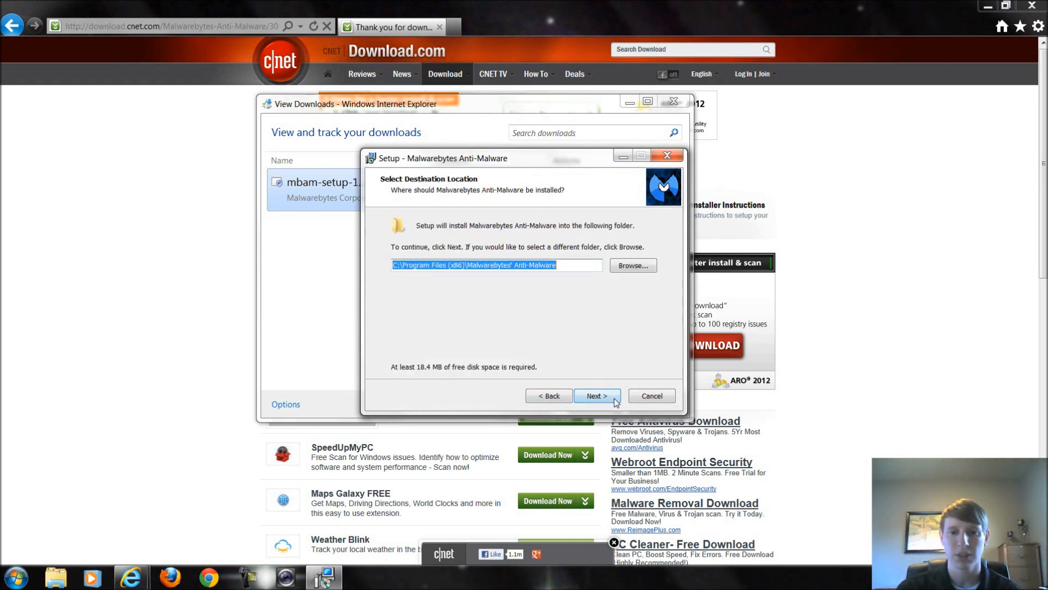
click(597, 395)
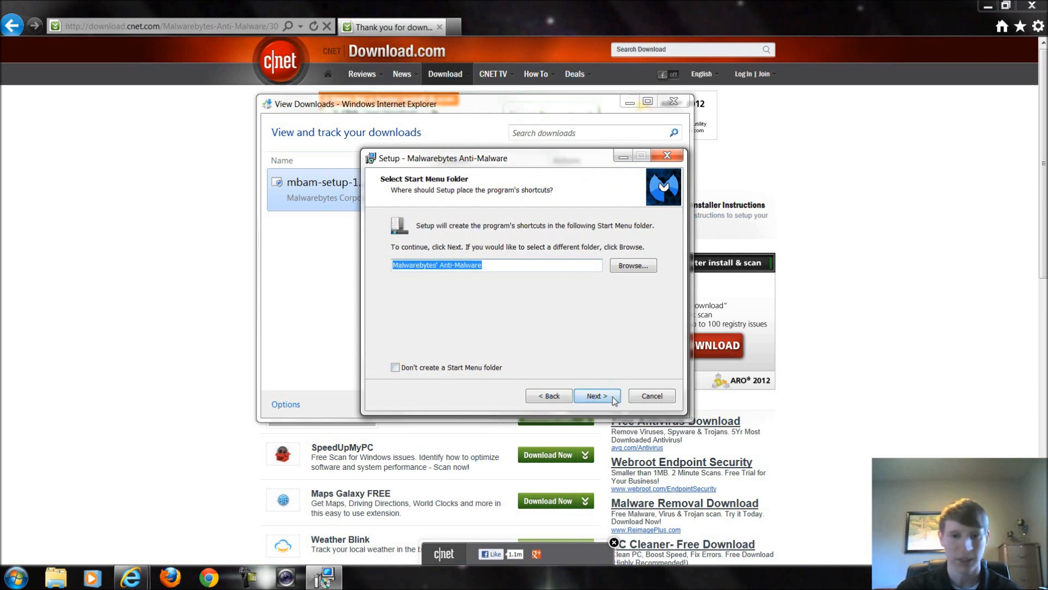
click(596, 395)
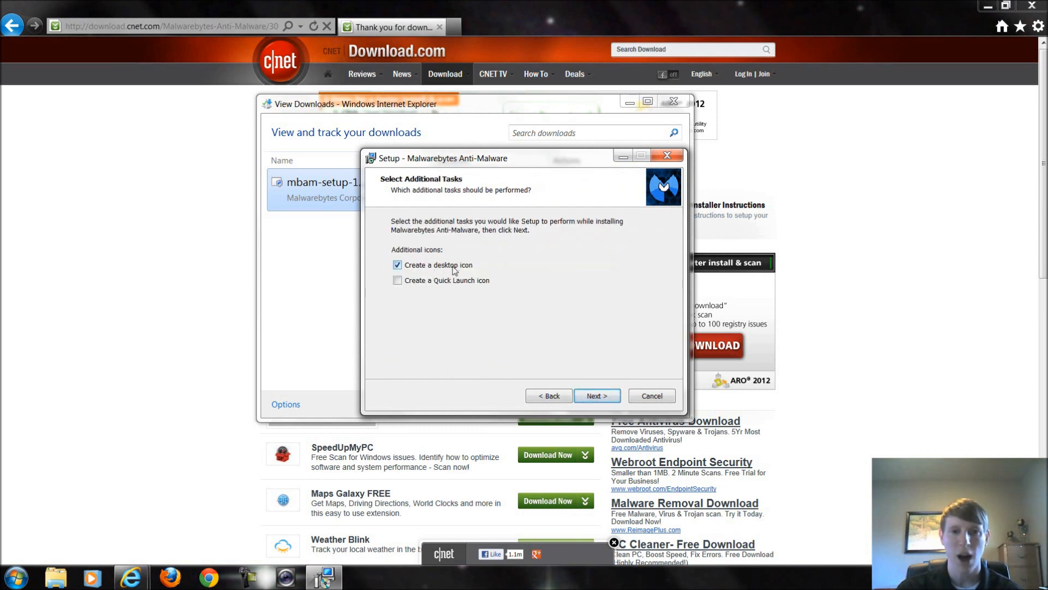
mouse_move(615, 399)
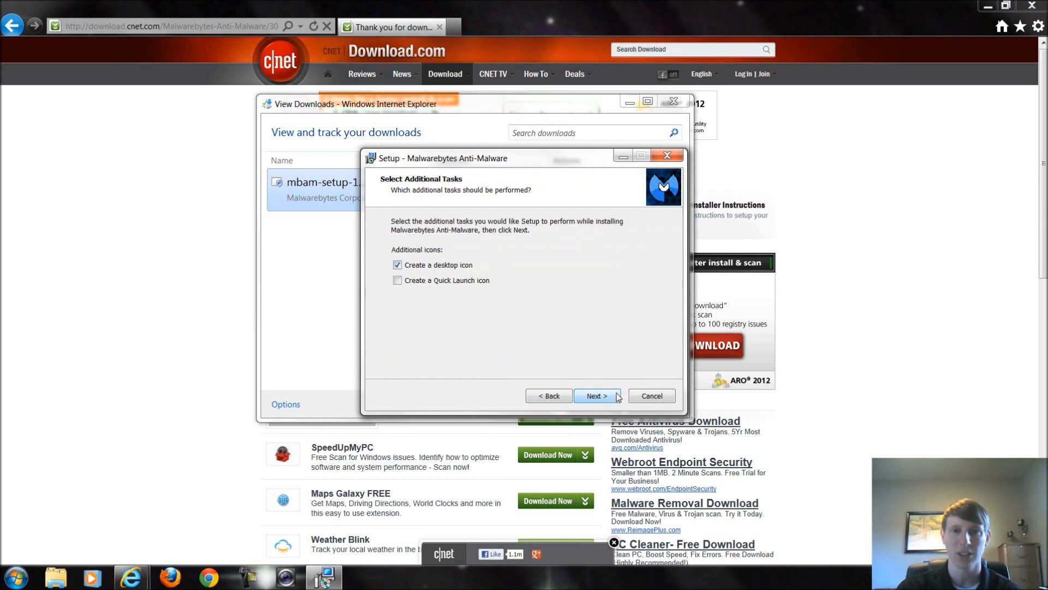
click(598, 395)
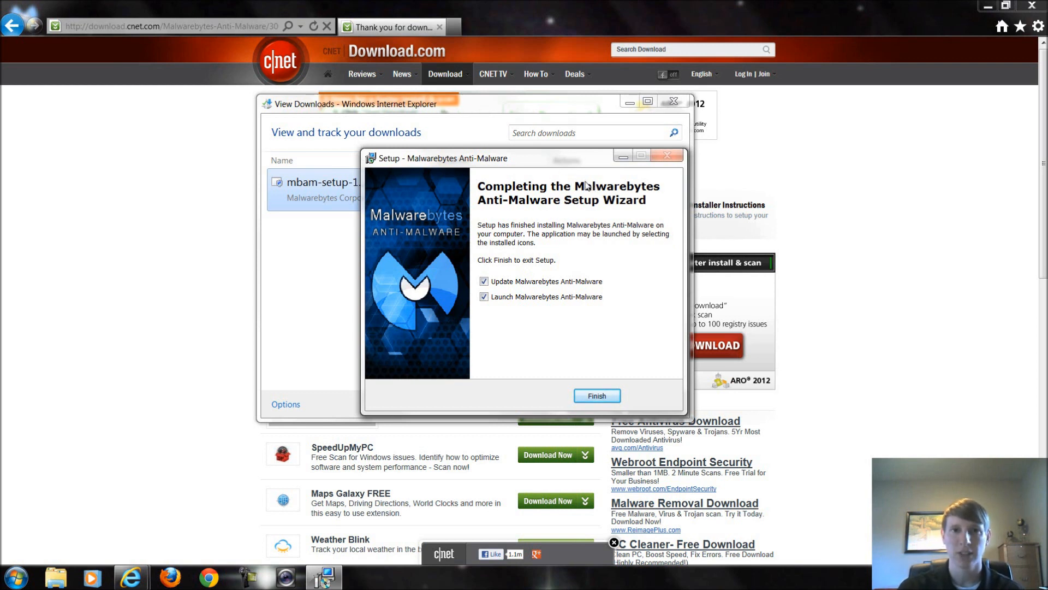
mouse_move(555, 273)
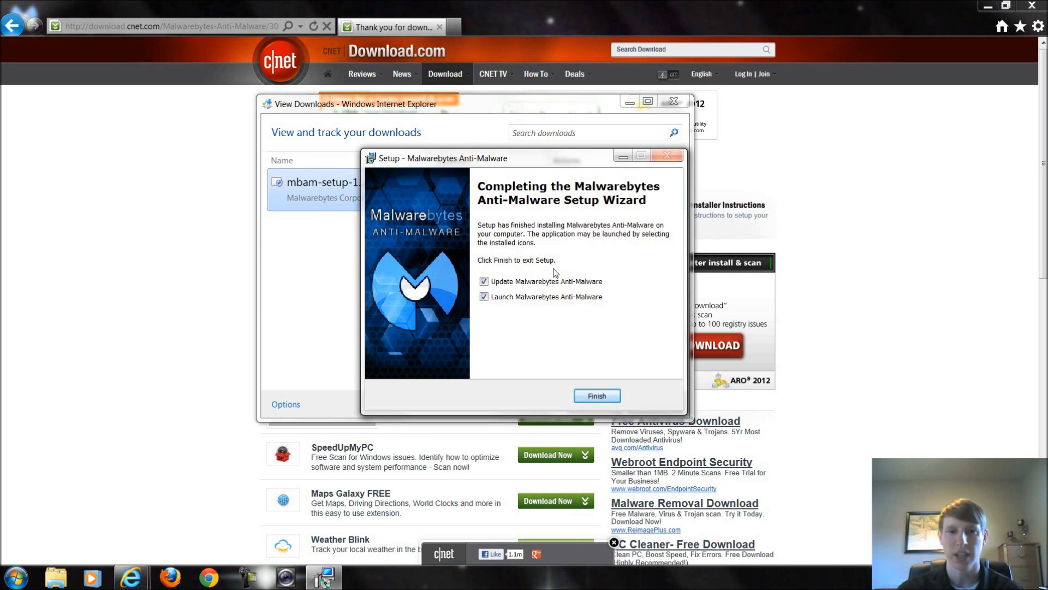
- Finish setup, then confirm the database update to v2013.01.21.09
click(597, 396)
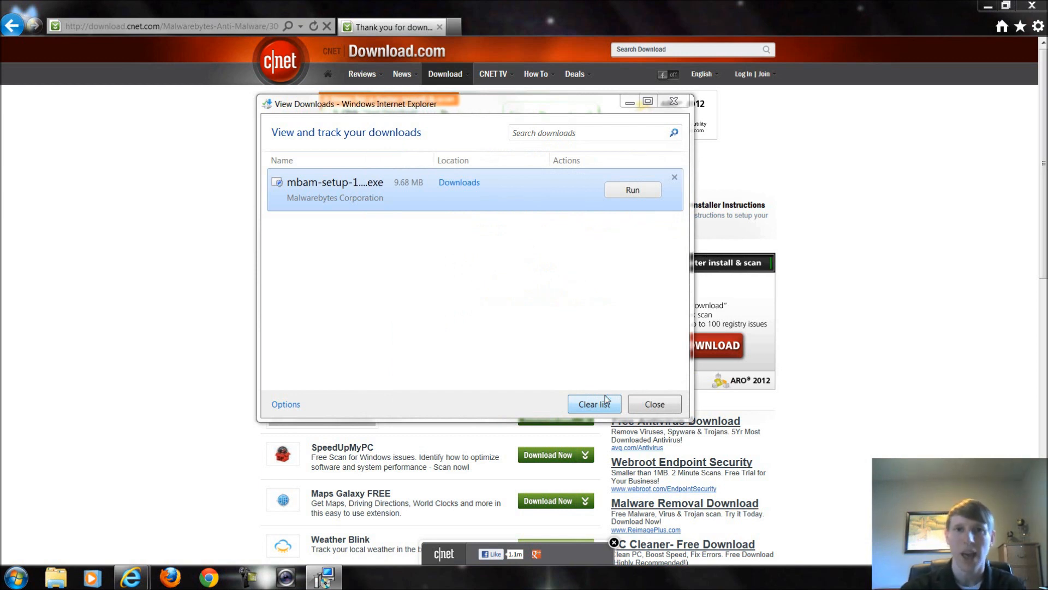
click(632, 190)
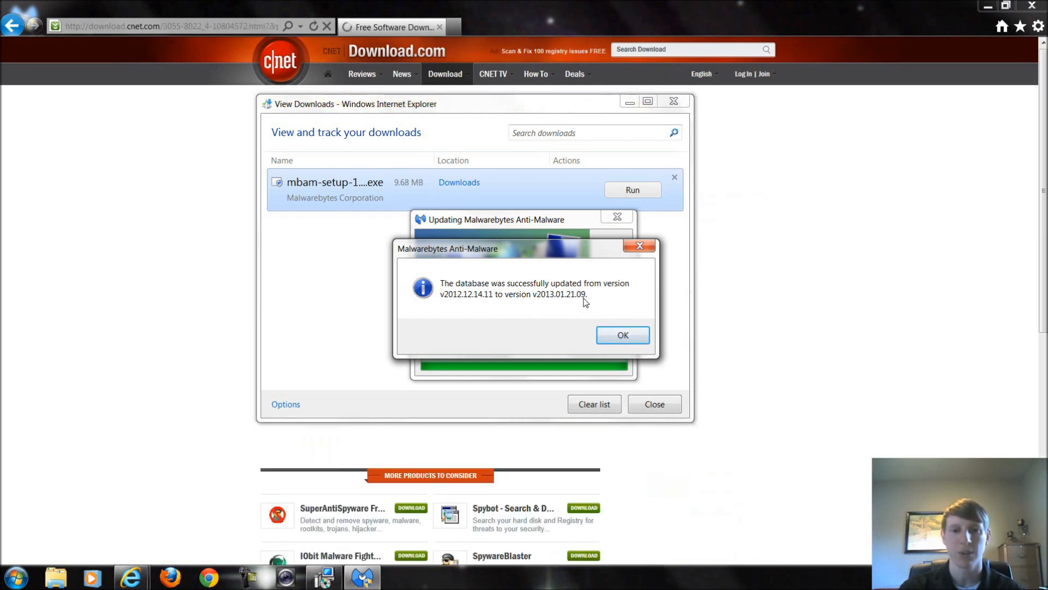
click(622, 335)
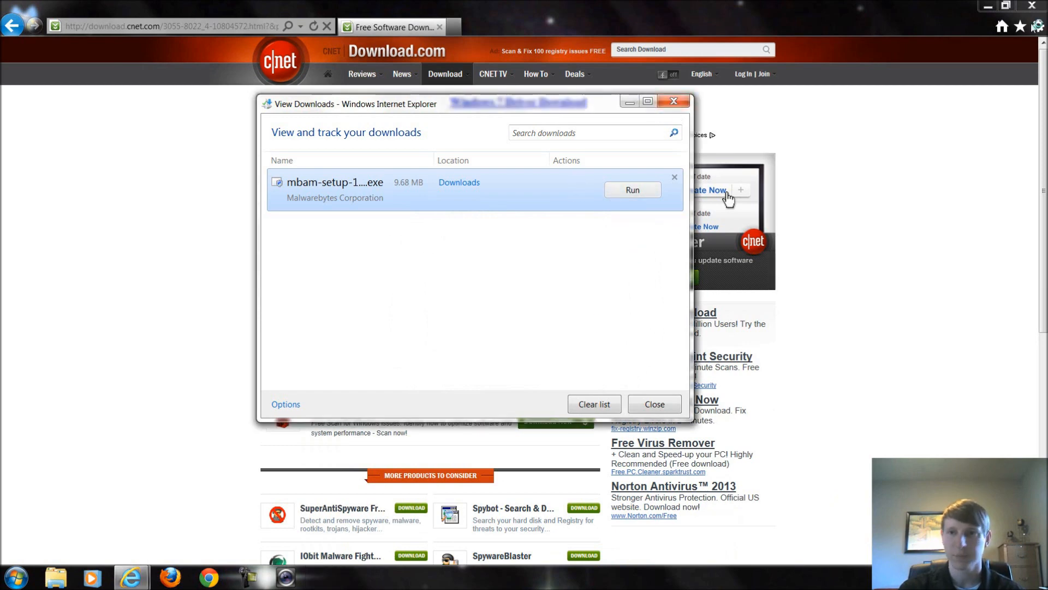
click(633, 190)
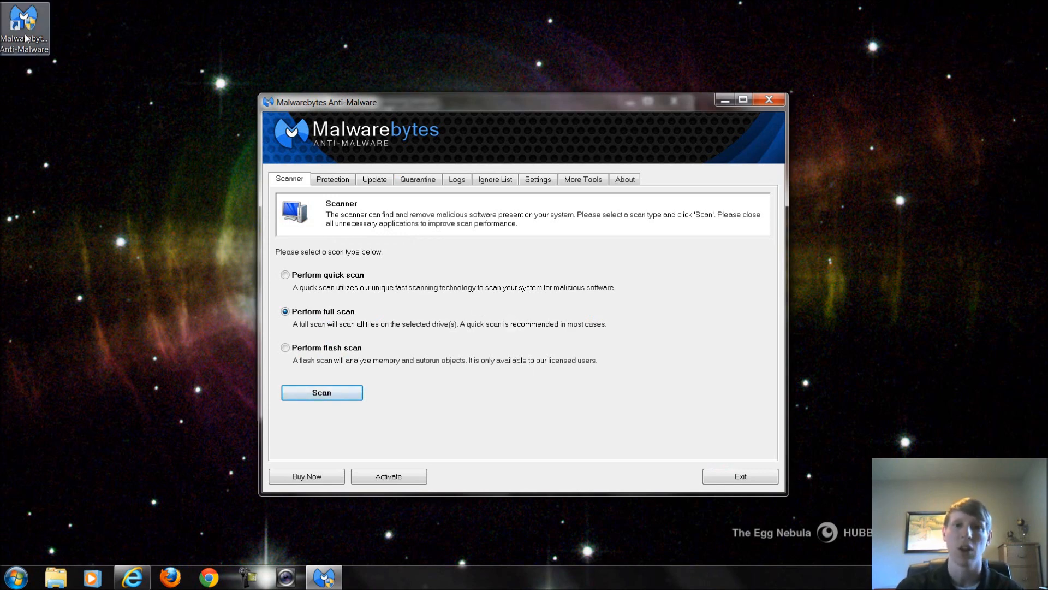
mouse_move(32, 68)
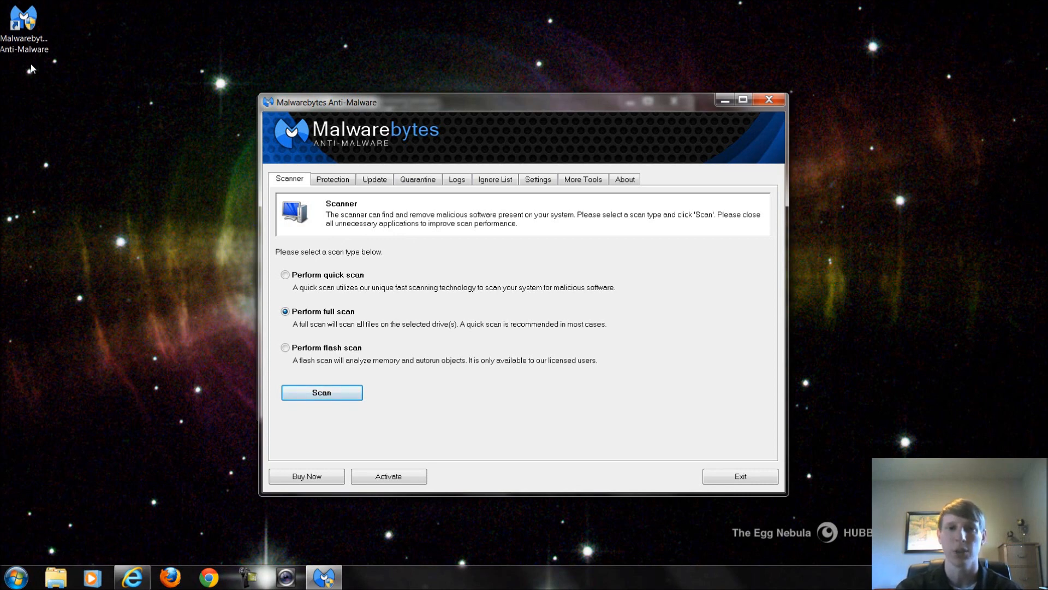
mouse_move(345, 278)
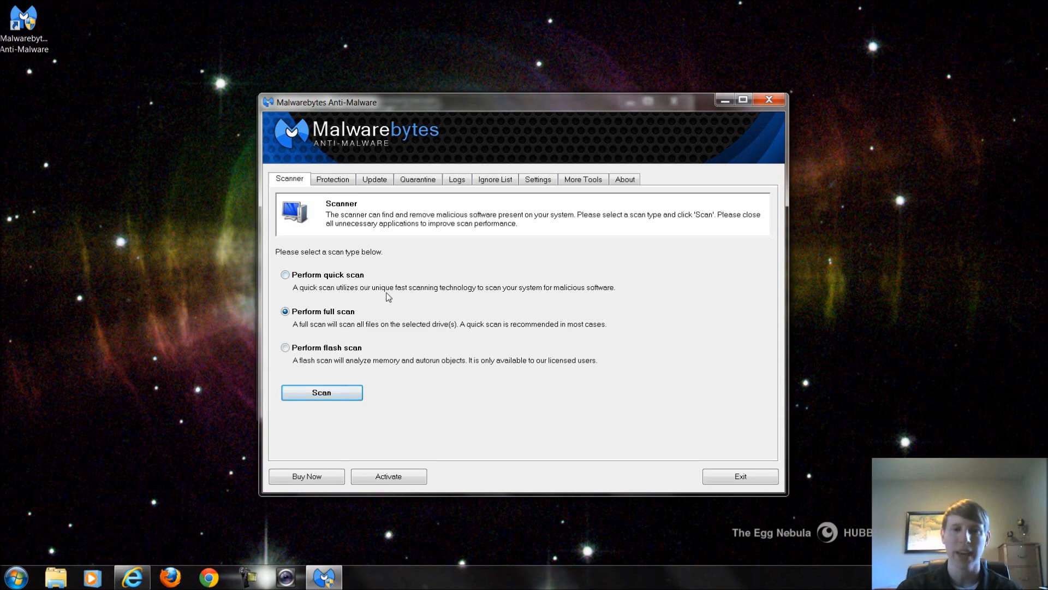
mouse_move(340, 374)
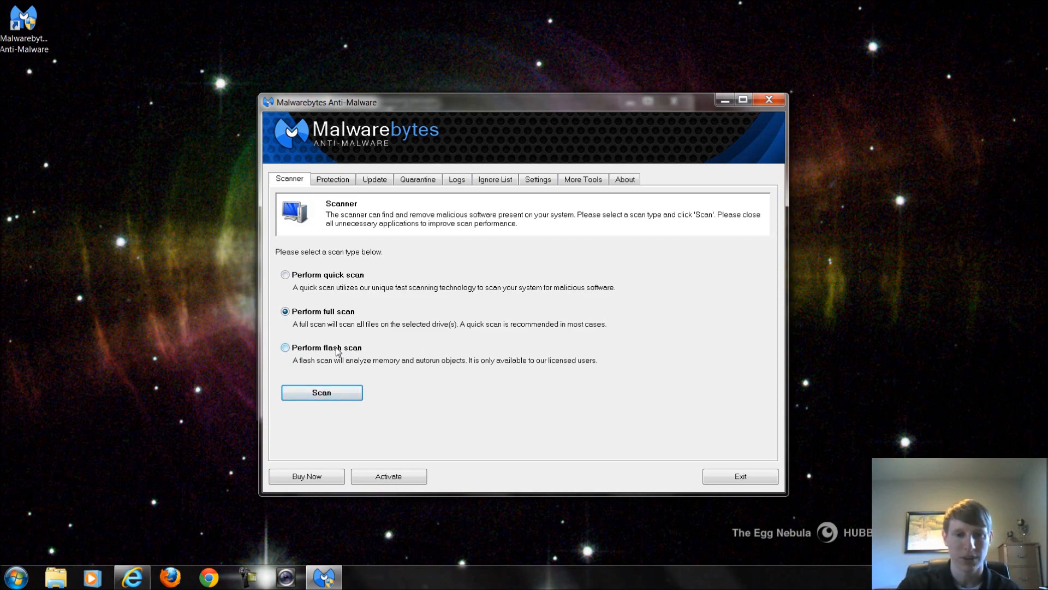
mouse_move(337, 372)
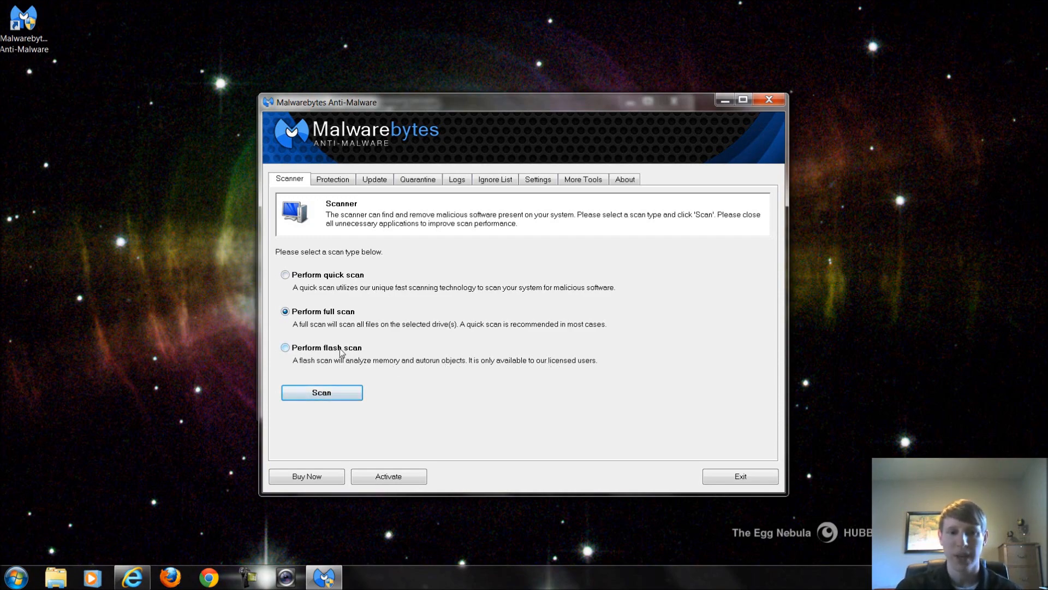
click(284, 347)
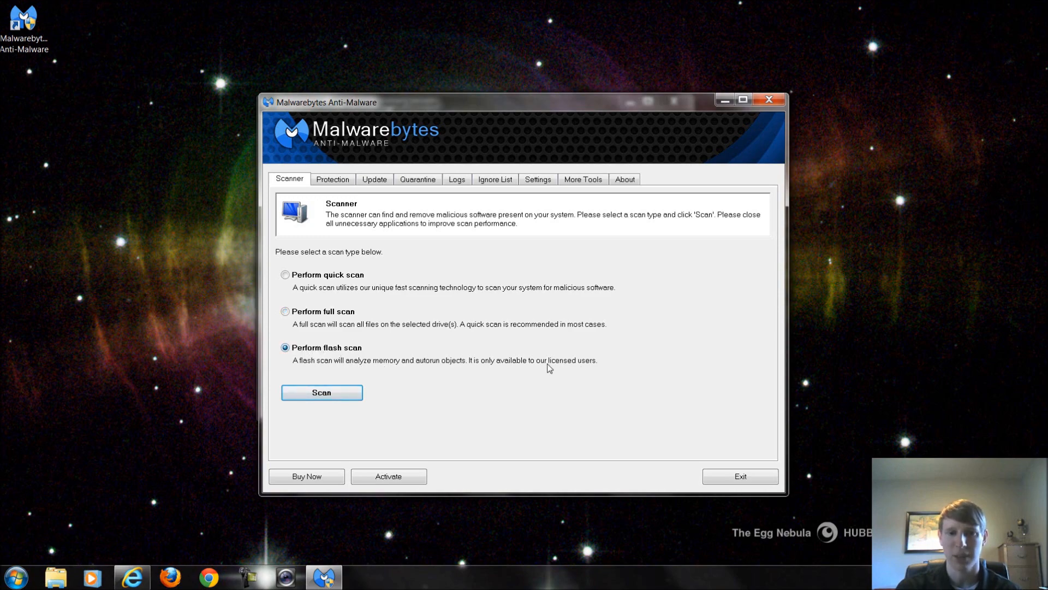
mouse_move(353, 304)
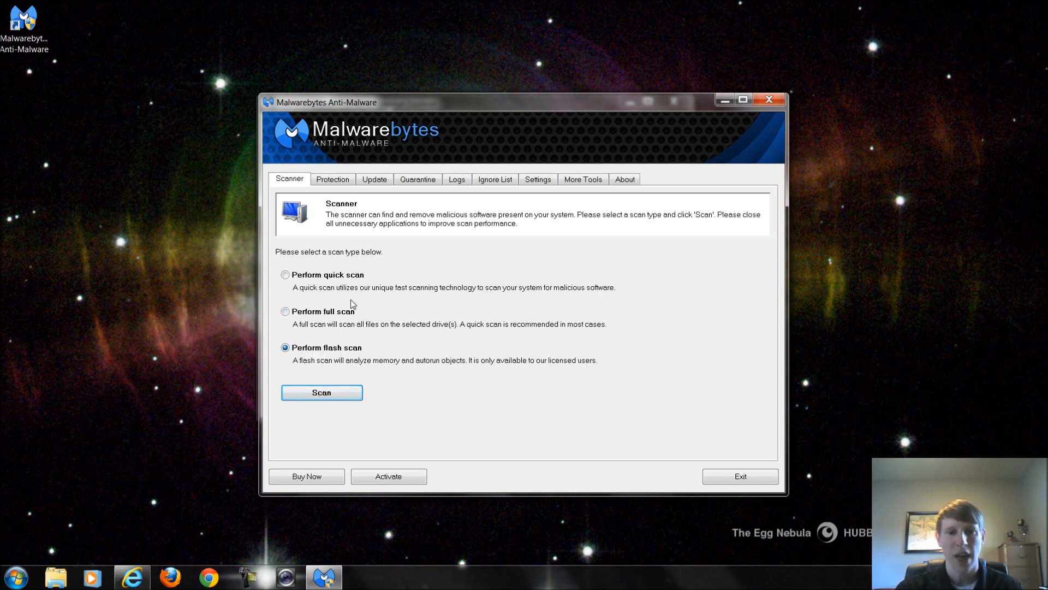
click(285, 274)
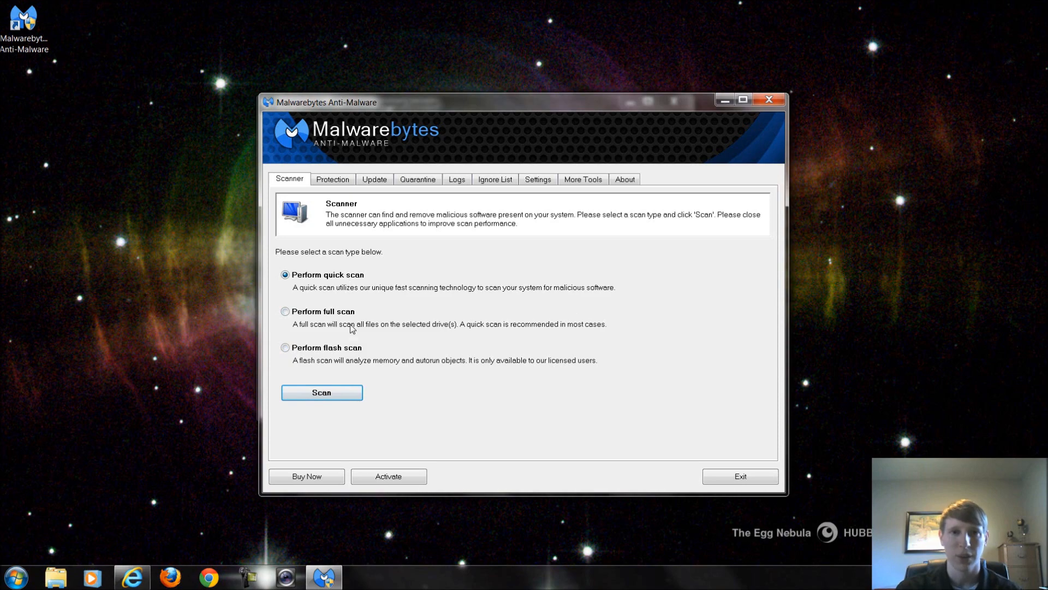
mouse_move(323, 323)
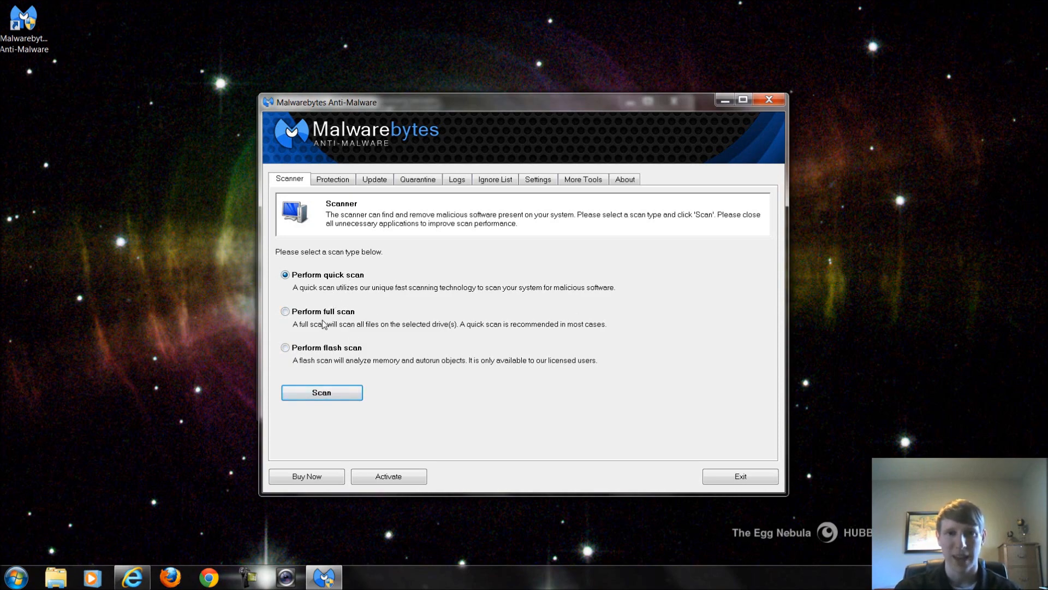
mouse_move(405, 294)
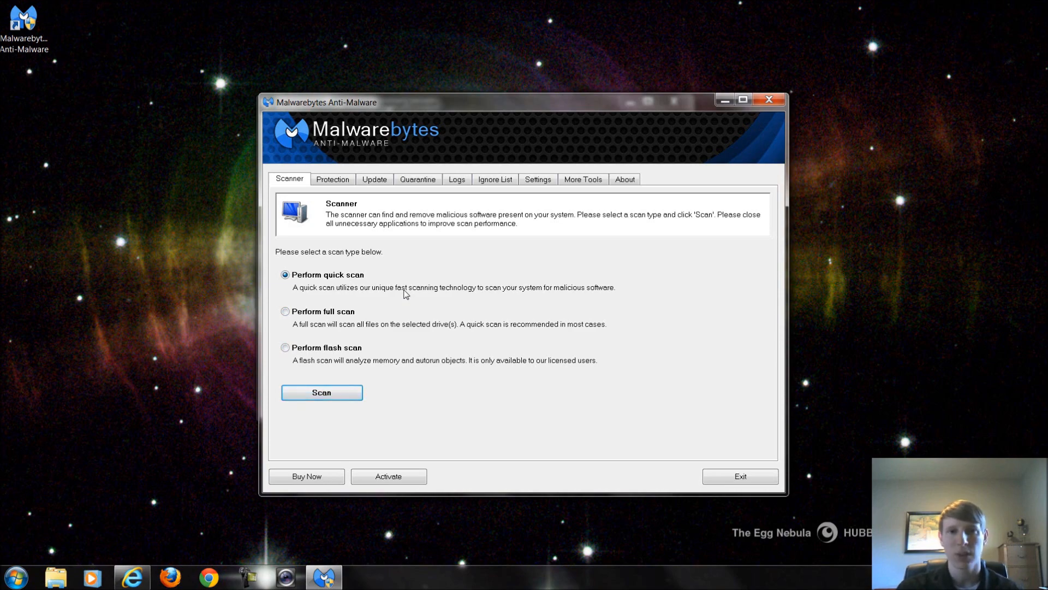
mouse_move(367, 275)
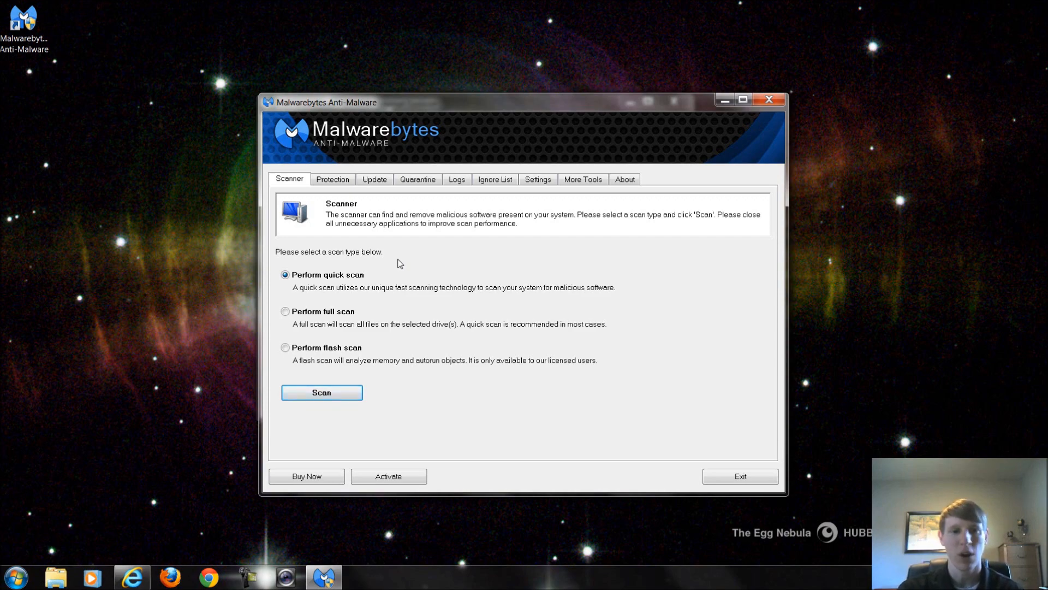
mouse_move(415, 293)
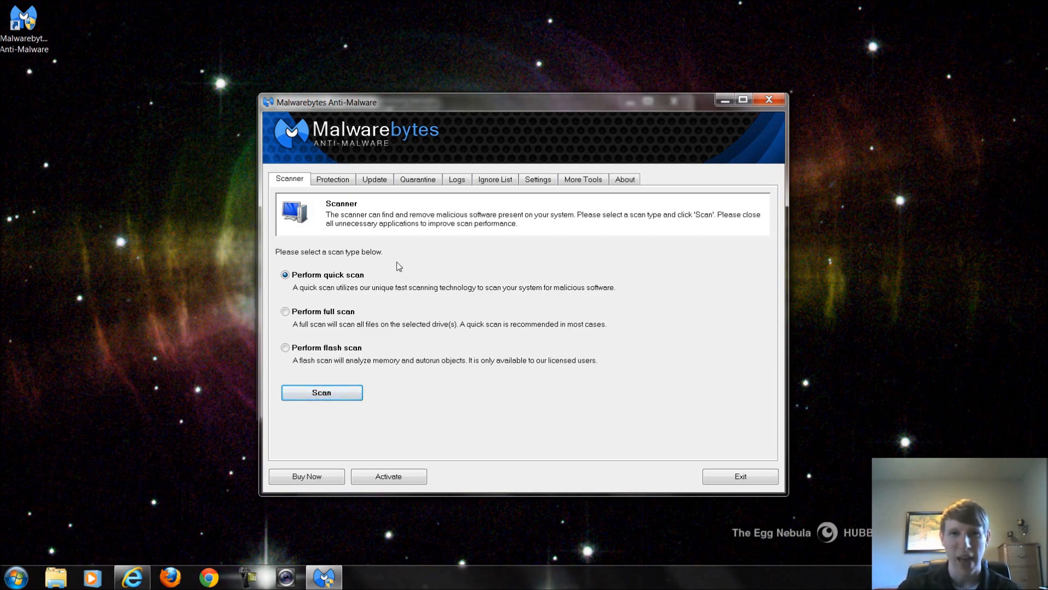
mouse_move(359, 293)
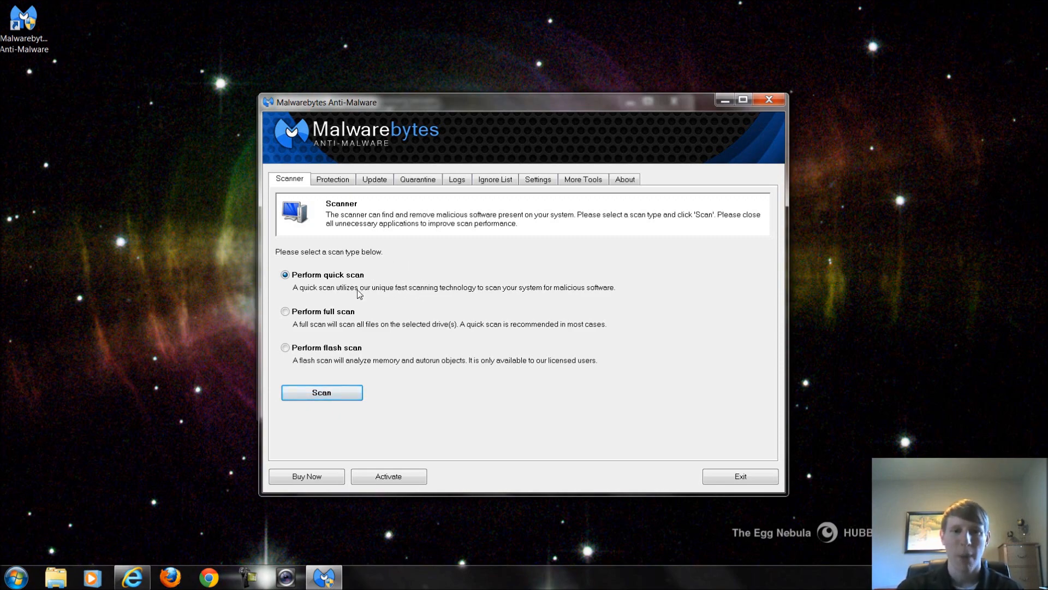
mouse_move(363, 292)
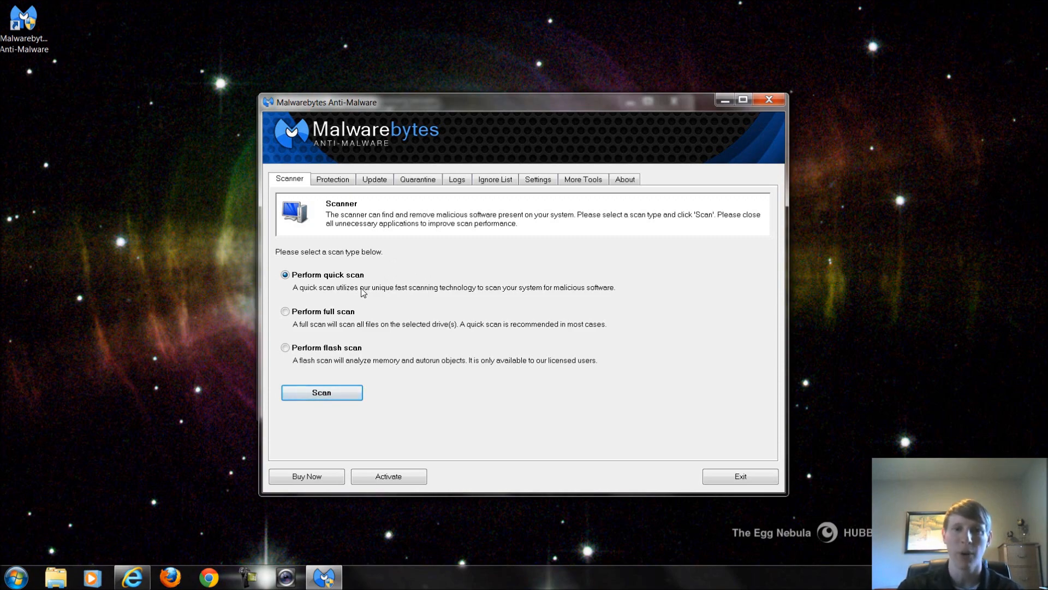
click(285, 311)
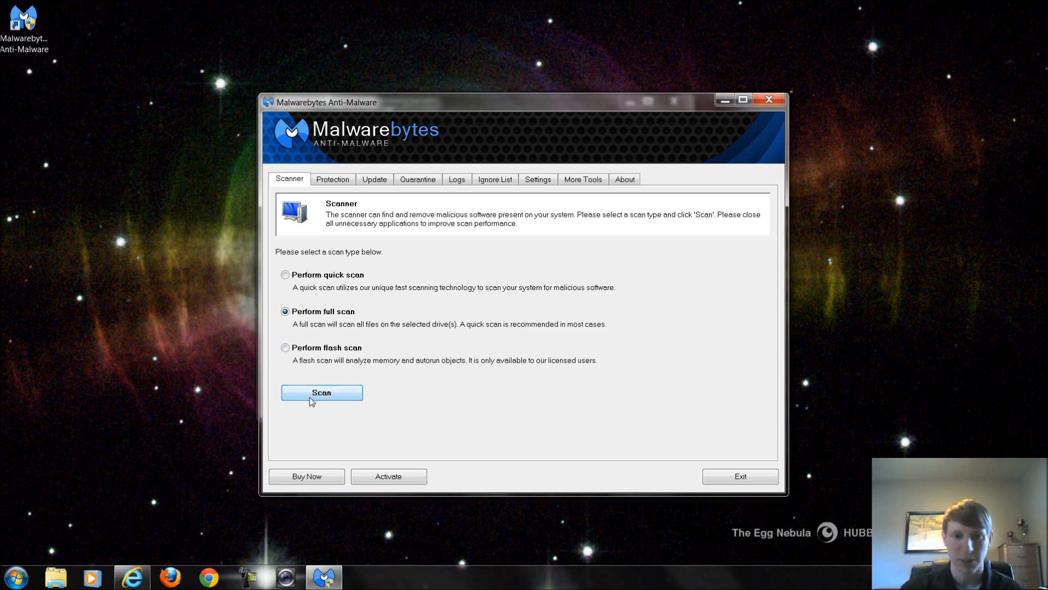
- Run a full scan with only the C:\ drive selected
click(322, 393)
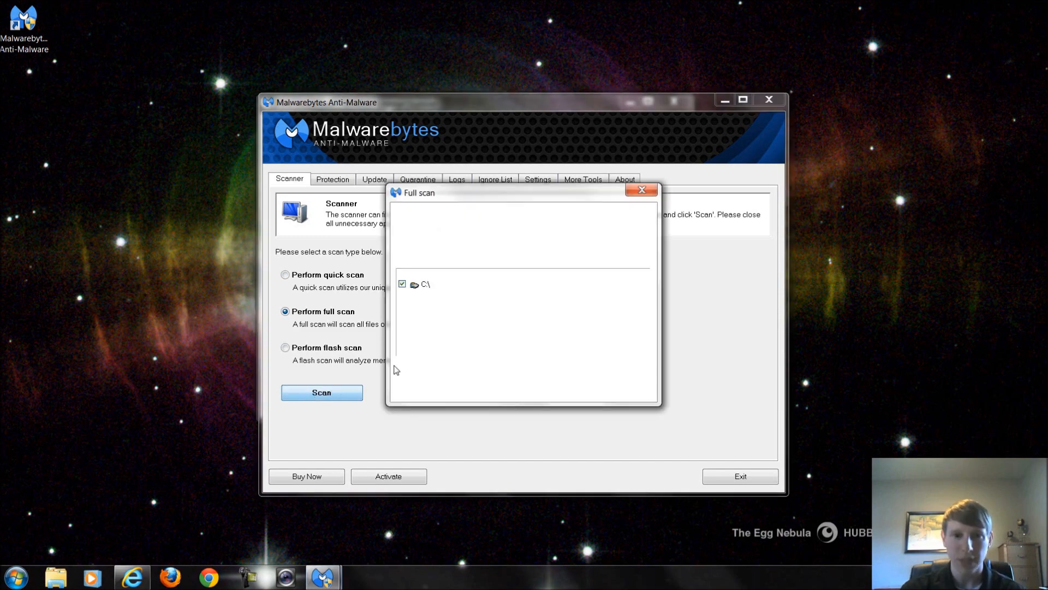
mouse_move(493, 335)
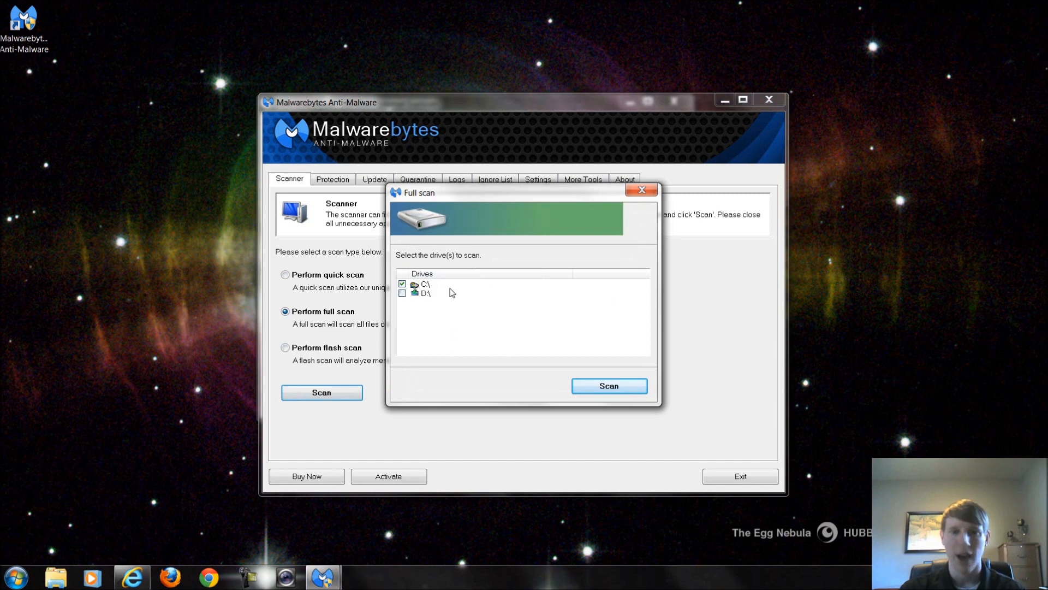
mouse_move(542, 346)
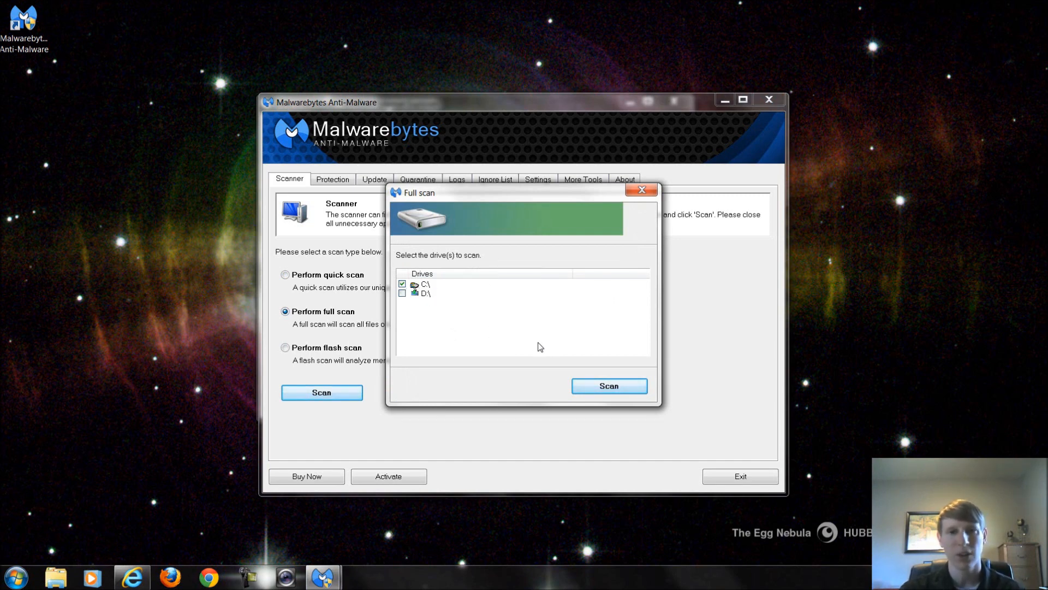
mouse_move(534, 340)
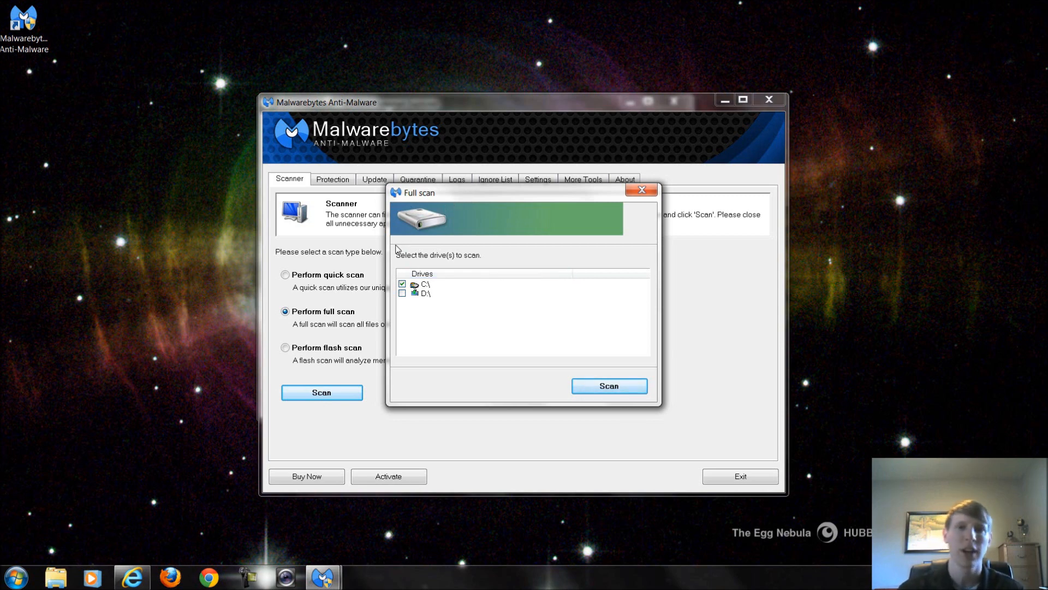
mouse_move(494, 234)
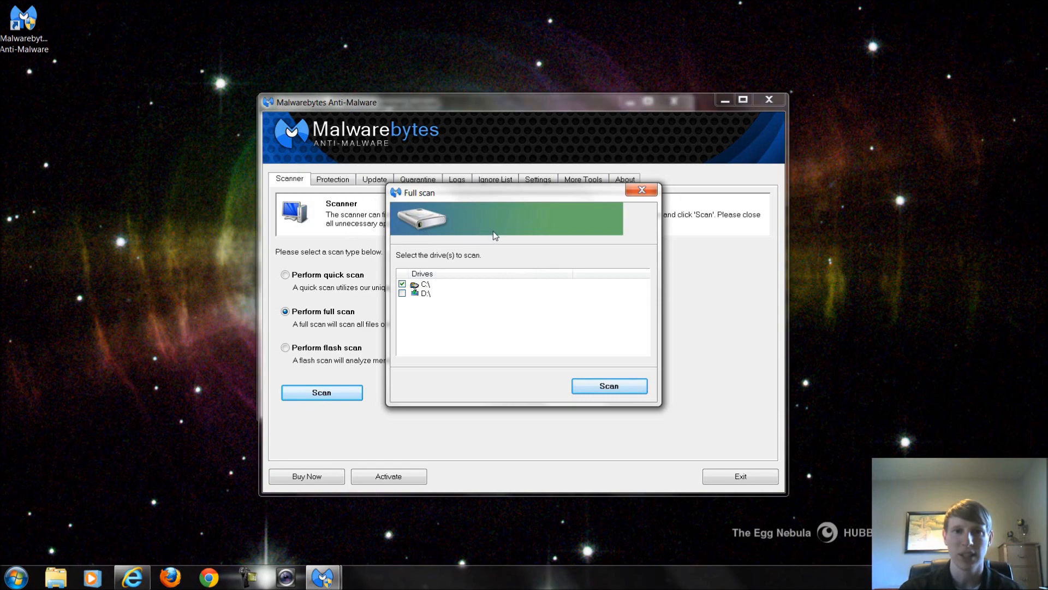
click(609, 386)
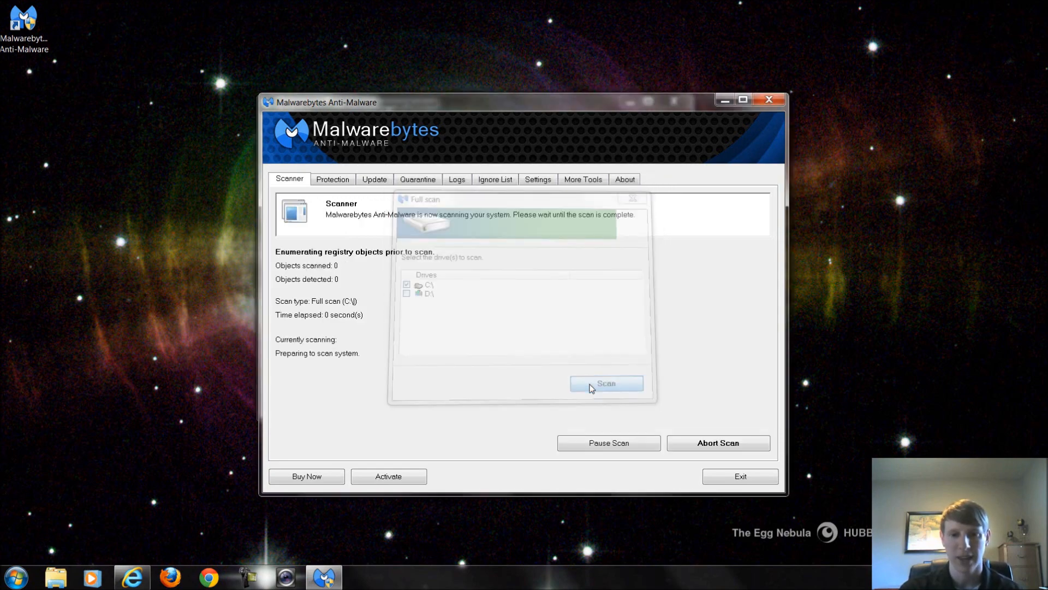
- Let the full C: scan reach 77 objects scanned with none detected
click(607, 383)
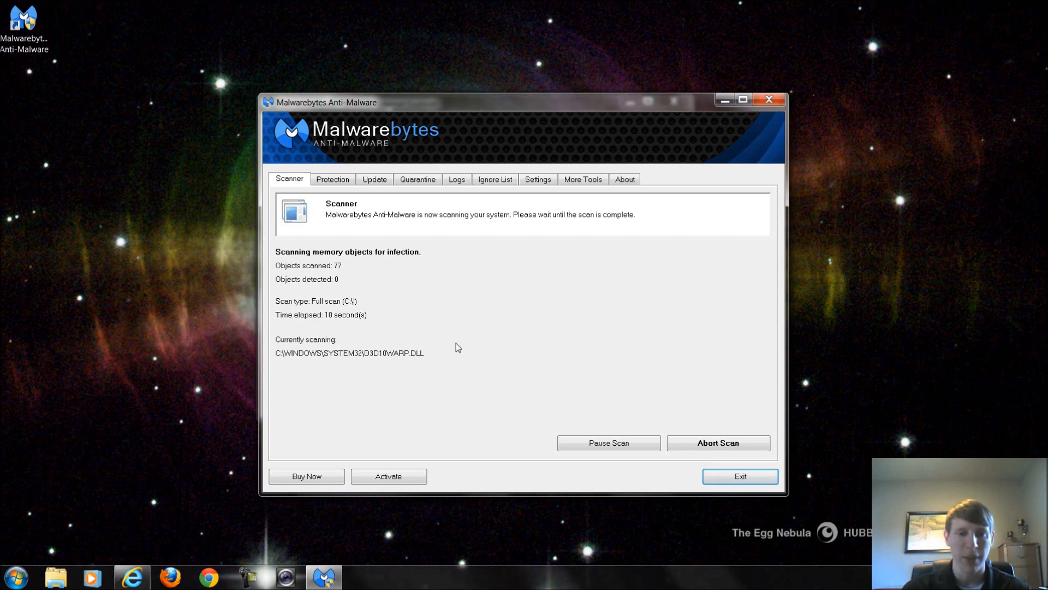
mouse_move(444, 342)
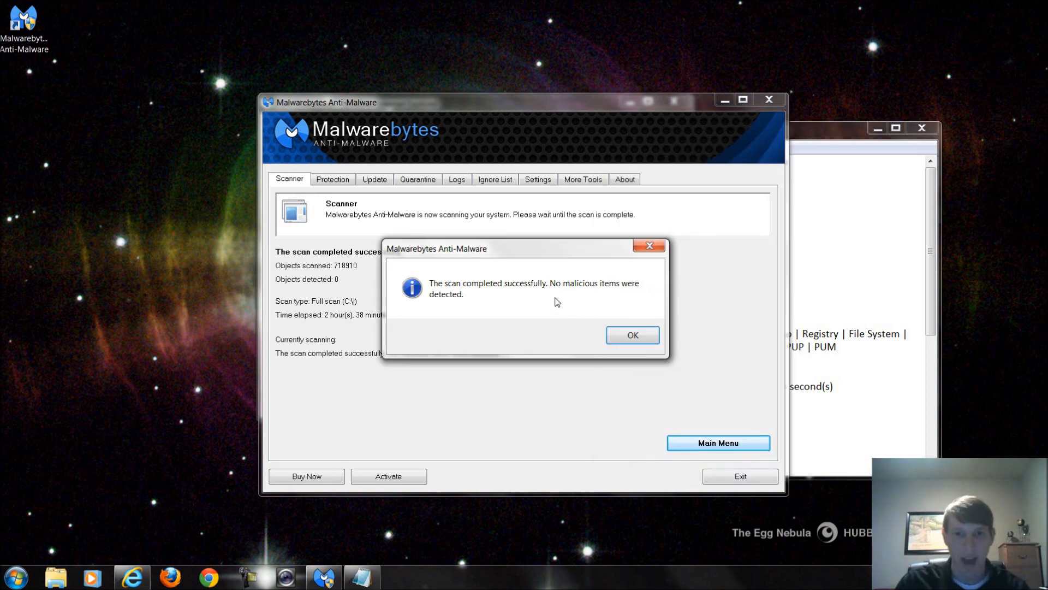
mouse_move(592, 319)
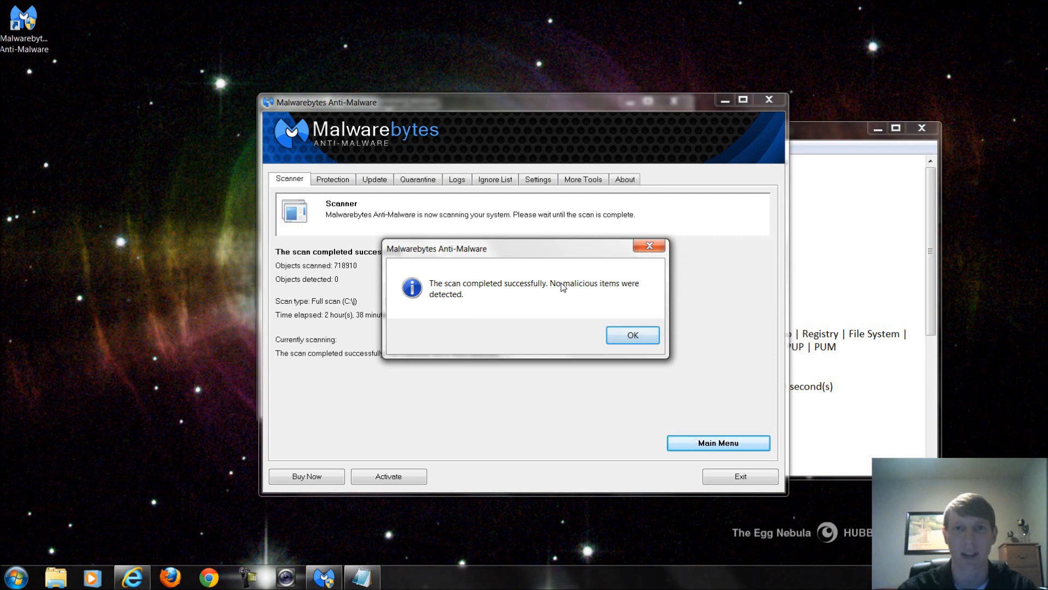
mouse_move(643, 355)
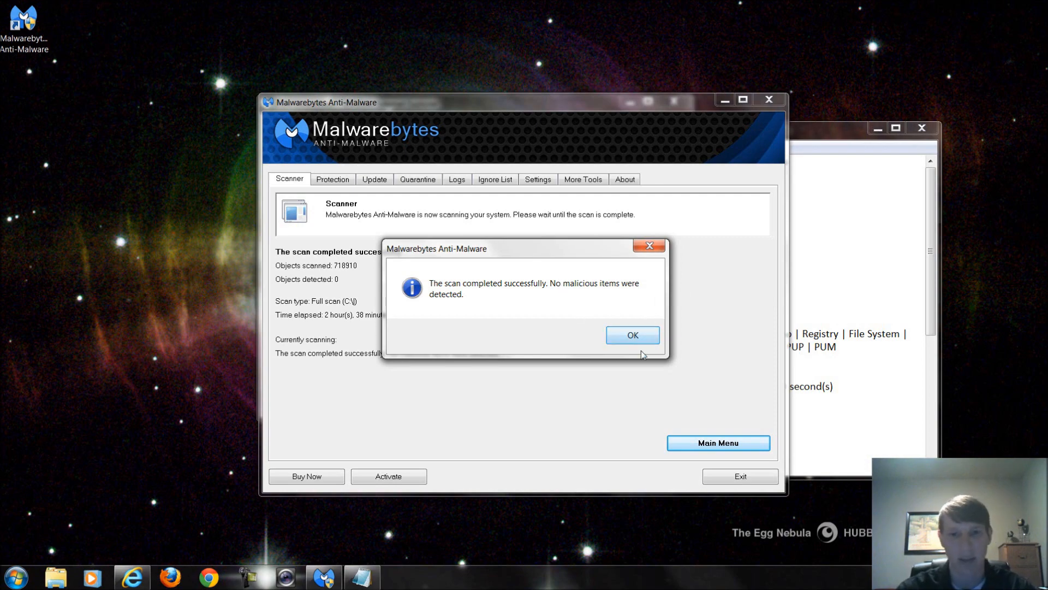
- Dismiss the scan-complete message, scroll the zero-detection mbam-log, and close Notepad
click(632, 334)
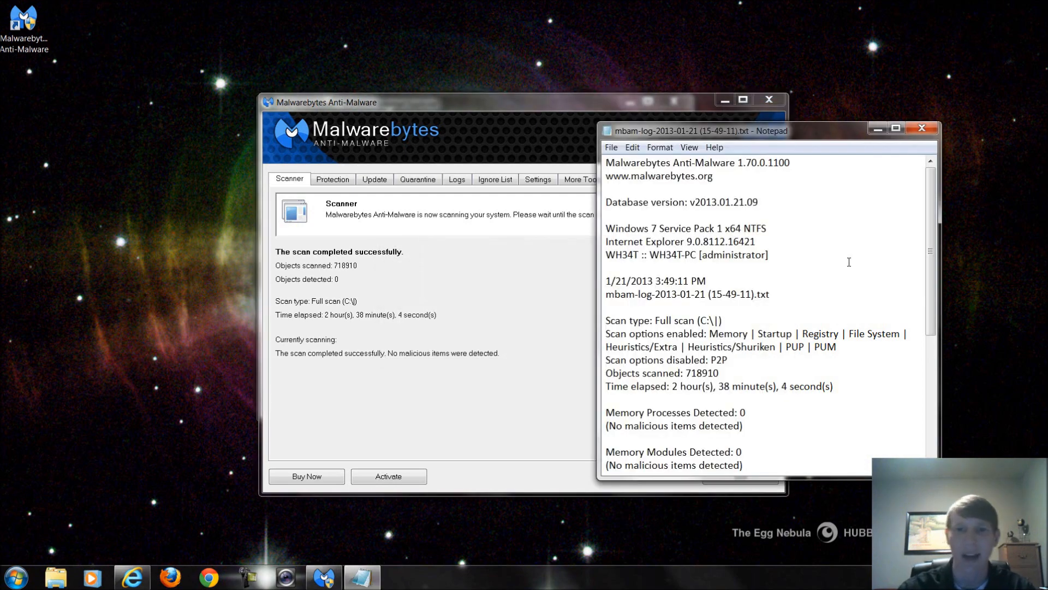
mouse_move(813, 92)
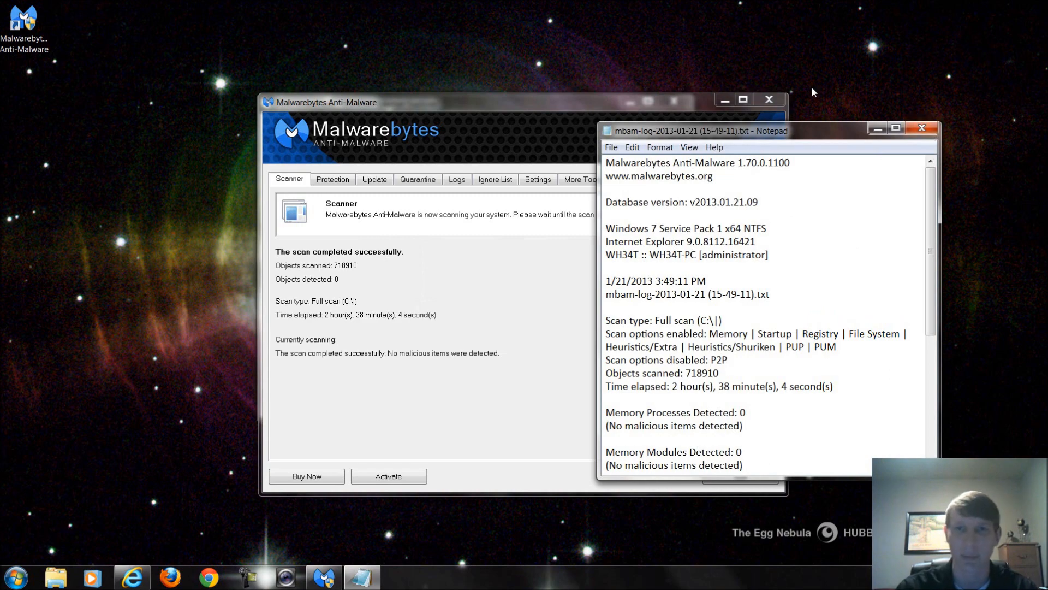
scroll(down, 3)
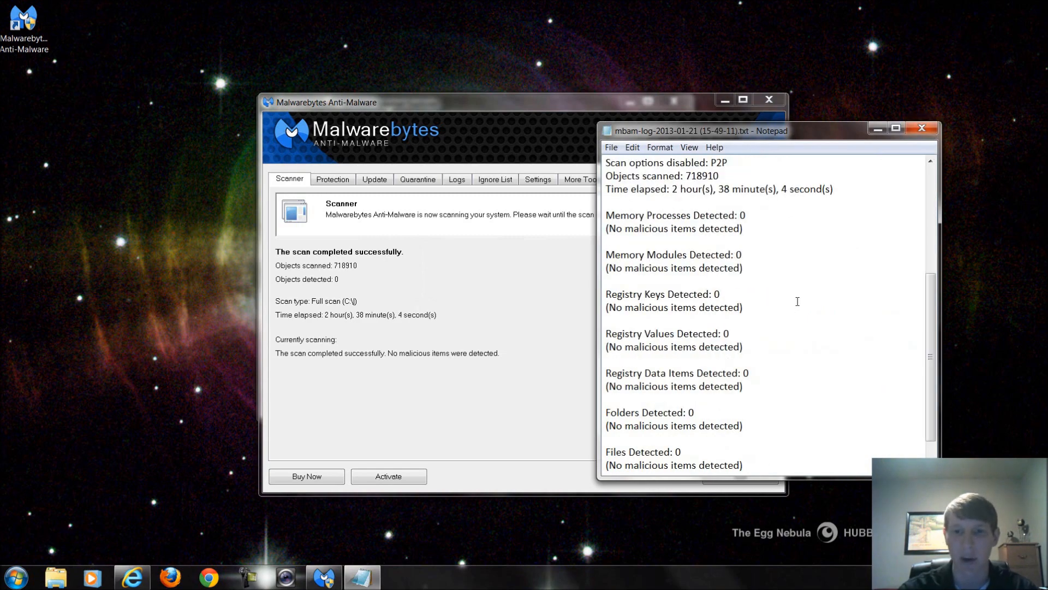
scroll(down, 3)
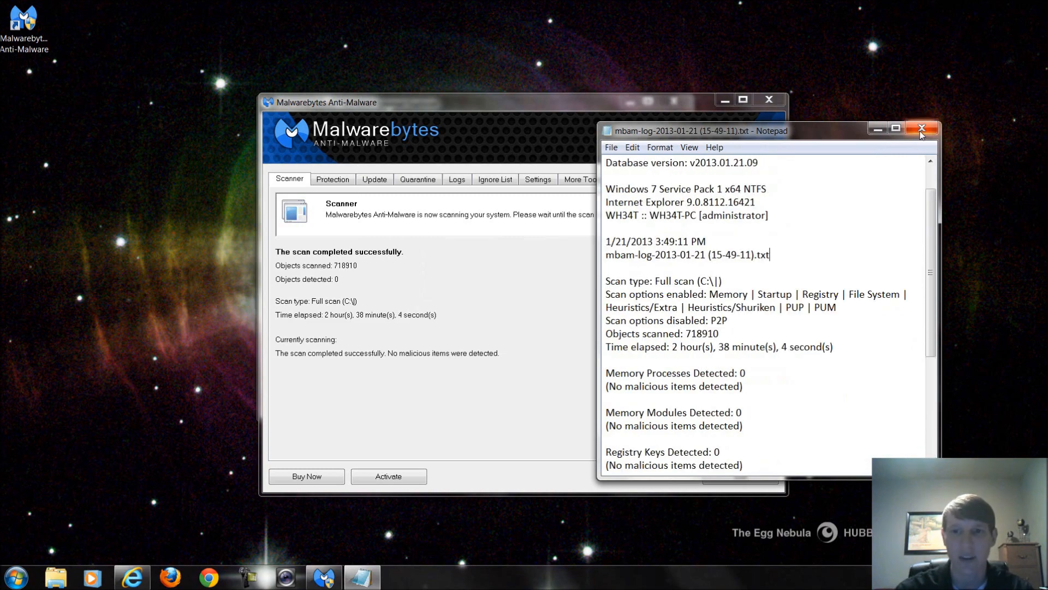
click(923, 128)
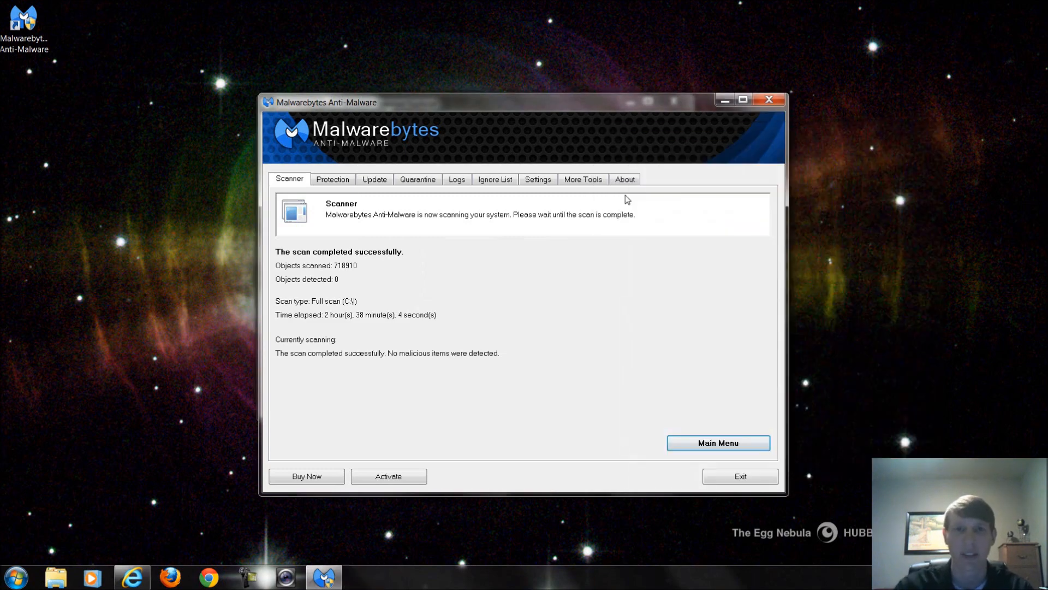